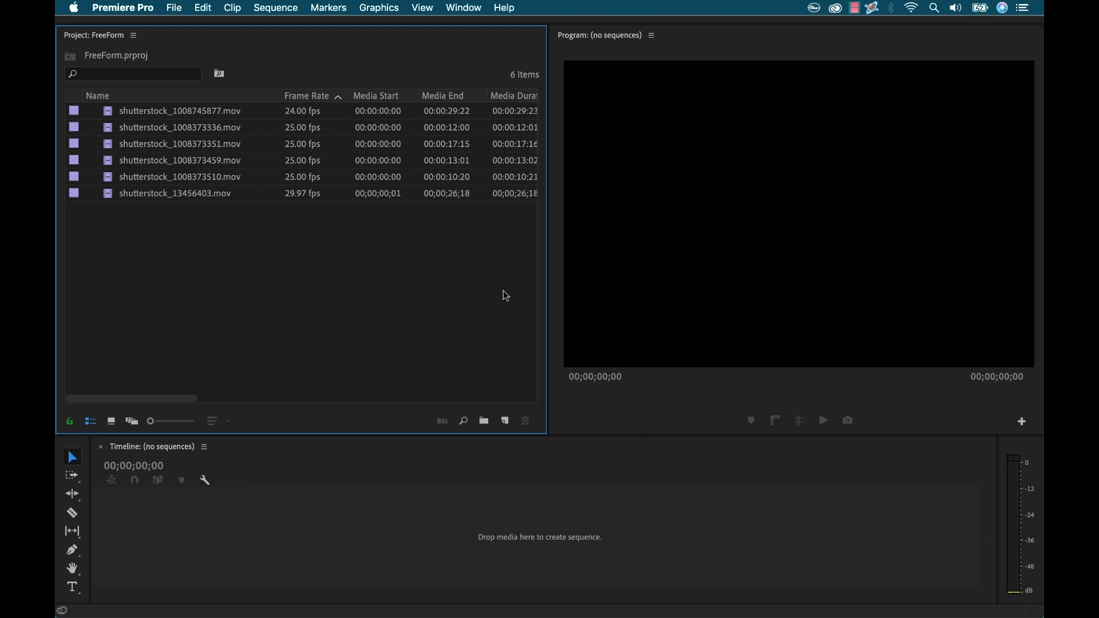
pyautogui.moveTo(494, 295)
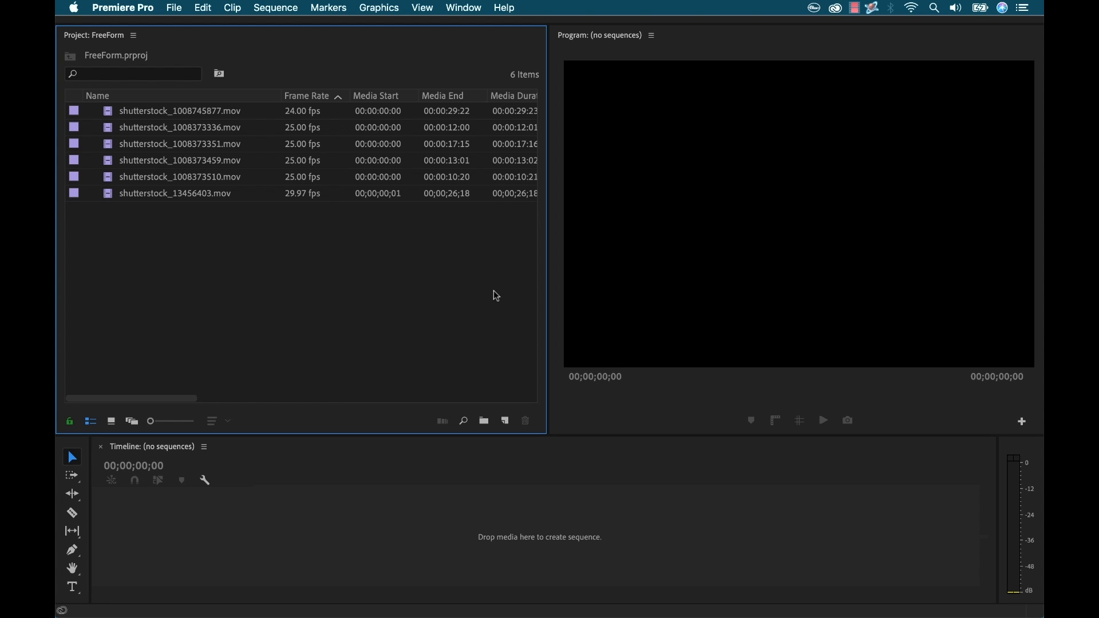
pyautogui.moveTo(364, 278)
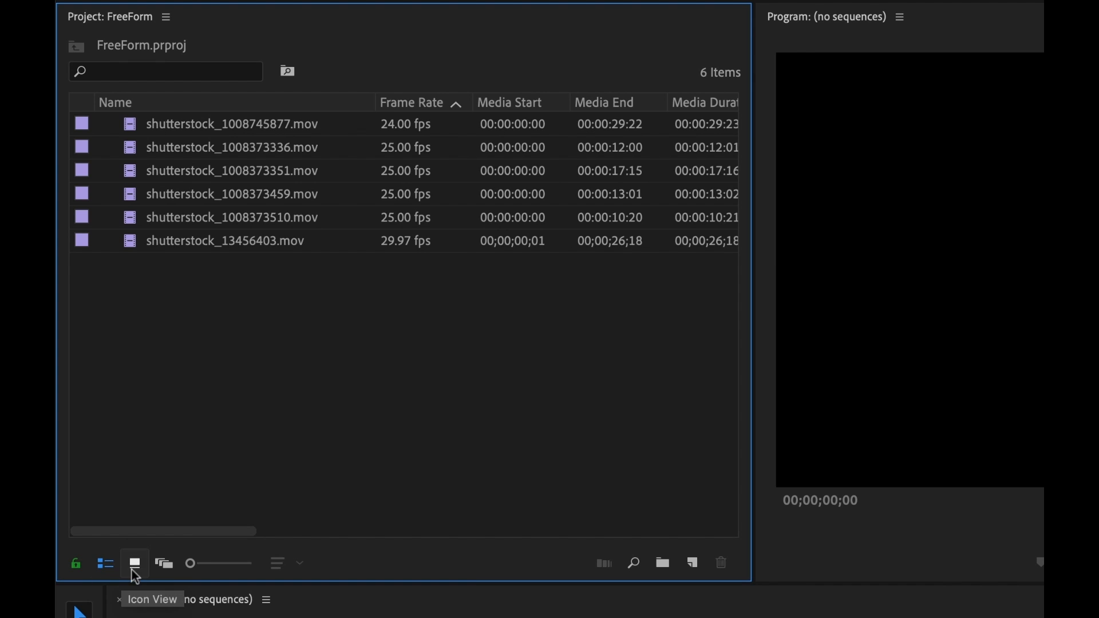
# Step: Switch to Icon view, move shutterstock_1008373459.mov to the first slot, and set its poster frame
pyautogui.click(134, 563)
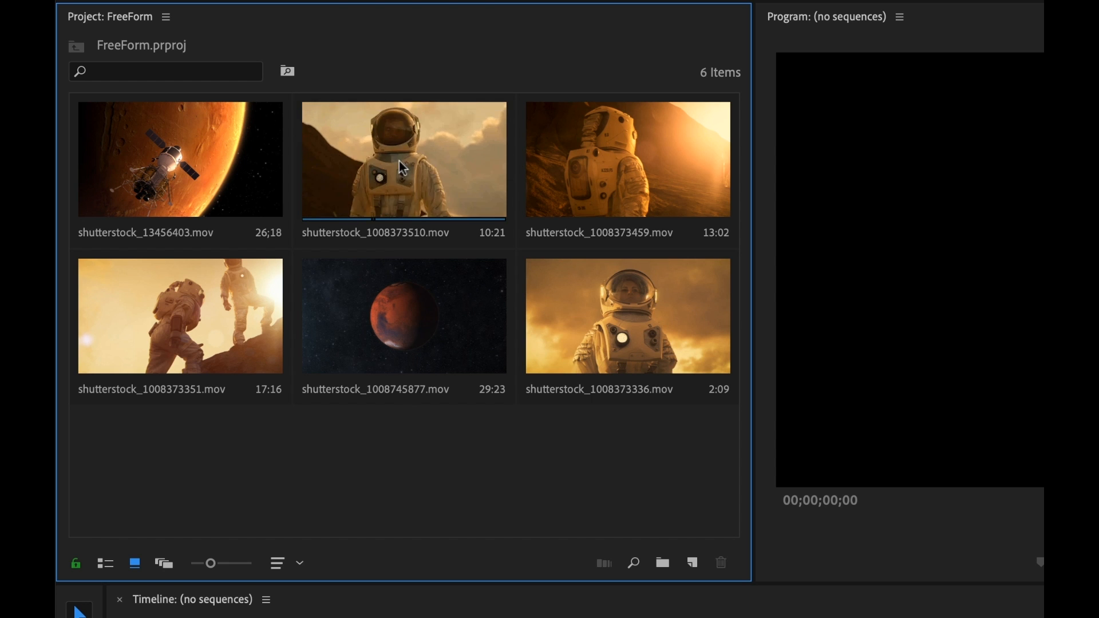
pyautogui.moveTo(364, 172)
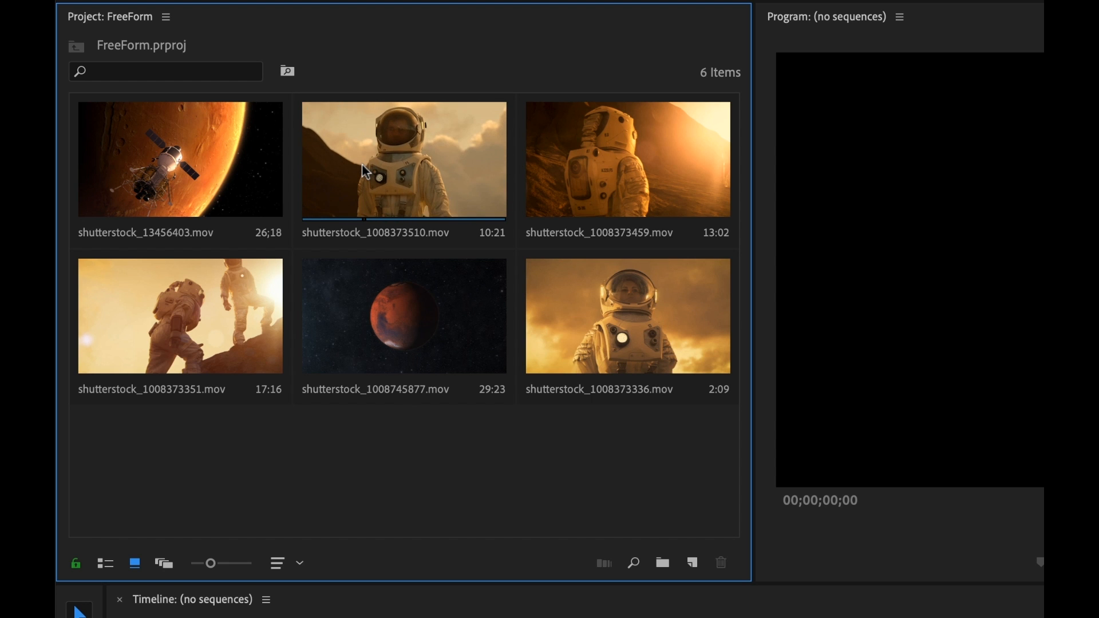
pyautogui.moveTo(431, 175)
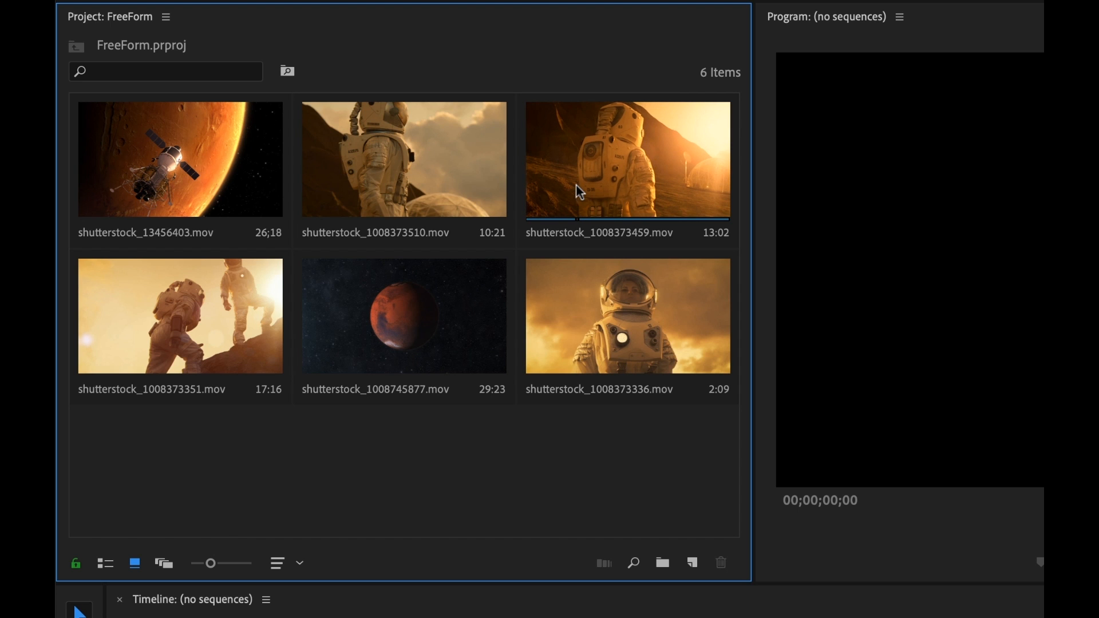
pyautogui.click(627, 159)
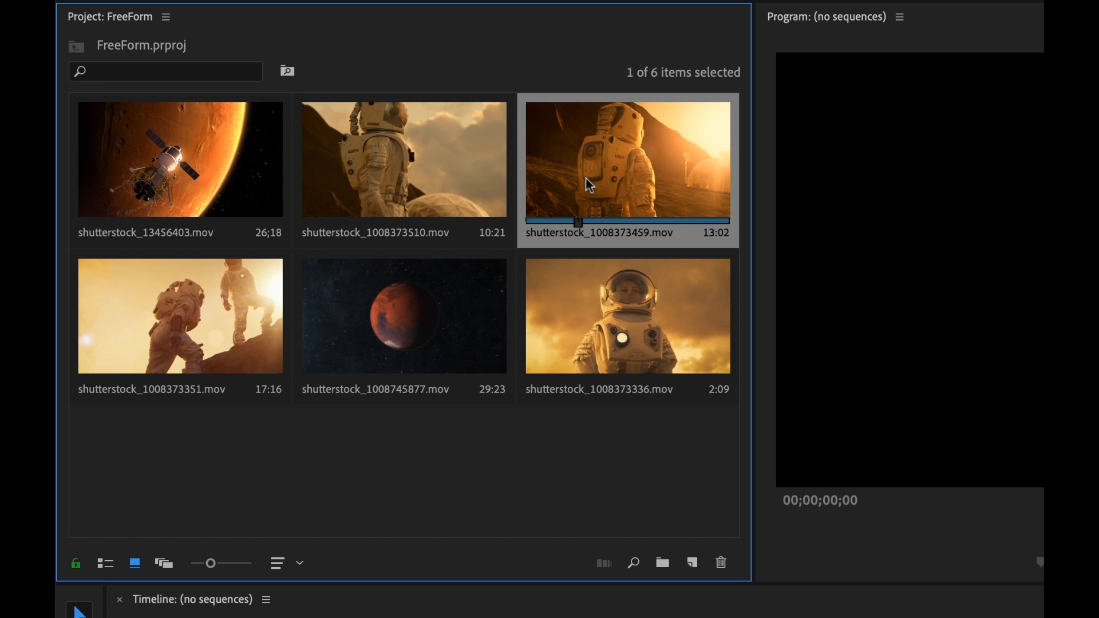
pyautogui.moveTo(631, 237)
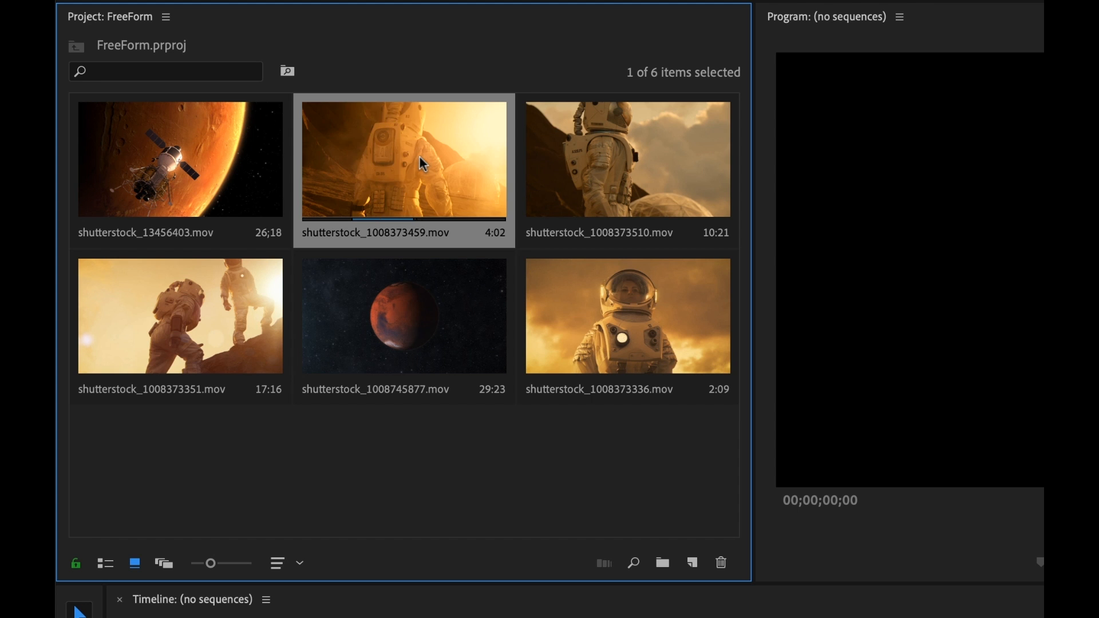
pyautogui.moveTo(404, 159); pyautogui.dragTo(180, 160)
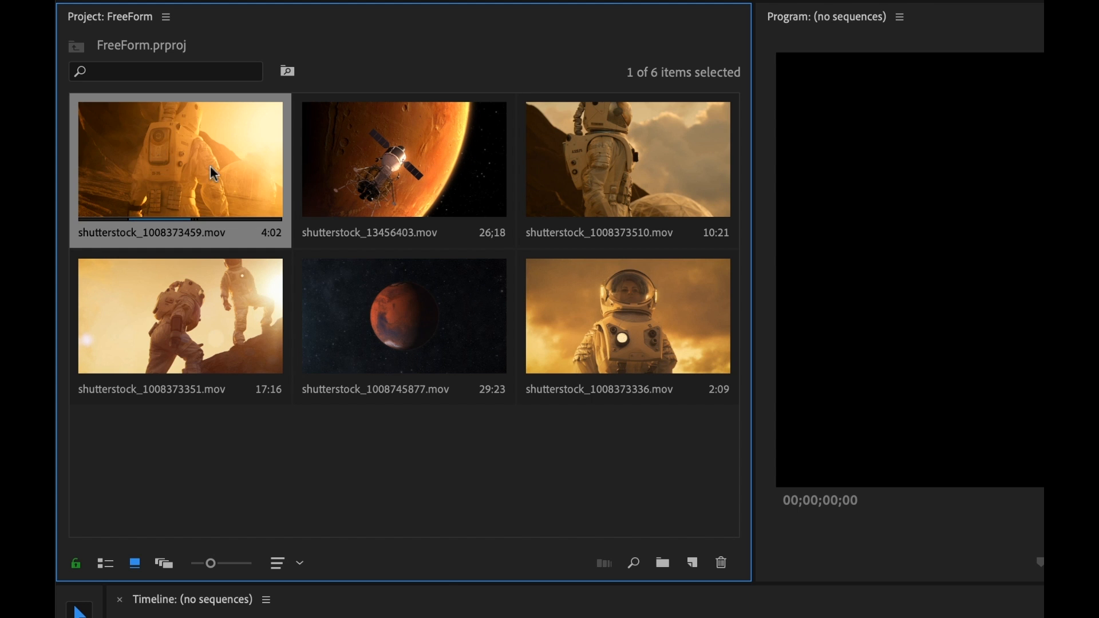
pyautogui.rightClick(179, 159)
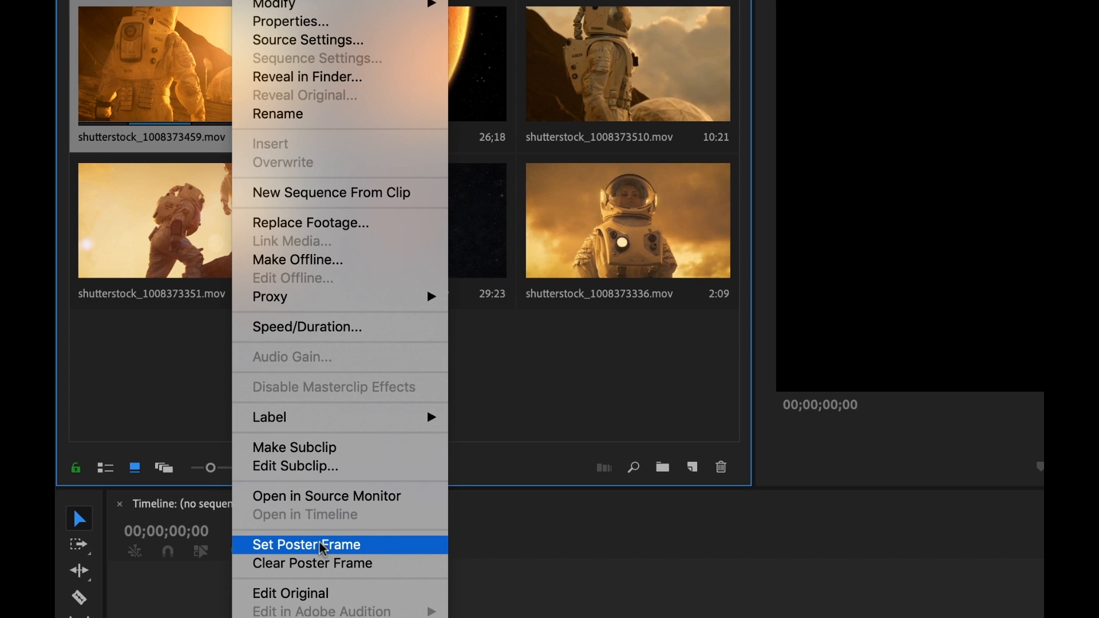
pyautogui.click(306, 544)
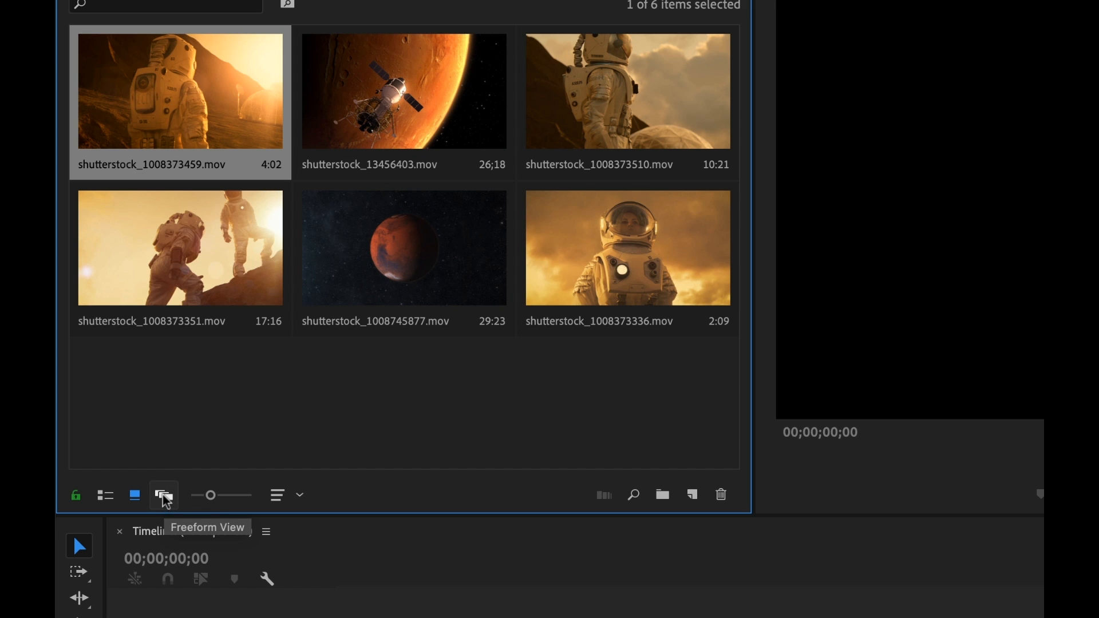
# Step: Switch to Freeform view, drag the Mars clip around, then Reset to Grid
pyautogui.click(163, 495)
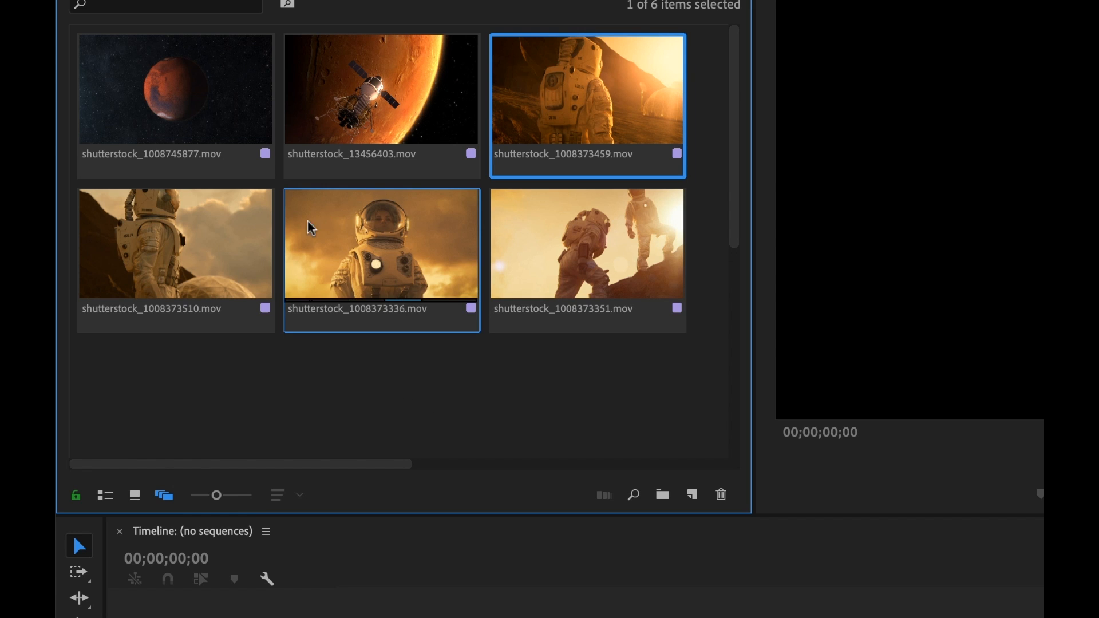
pyautogui.moveTo(379, 246)
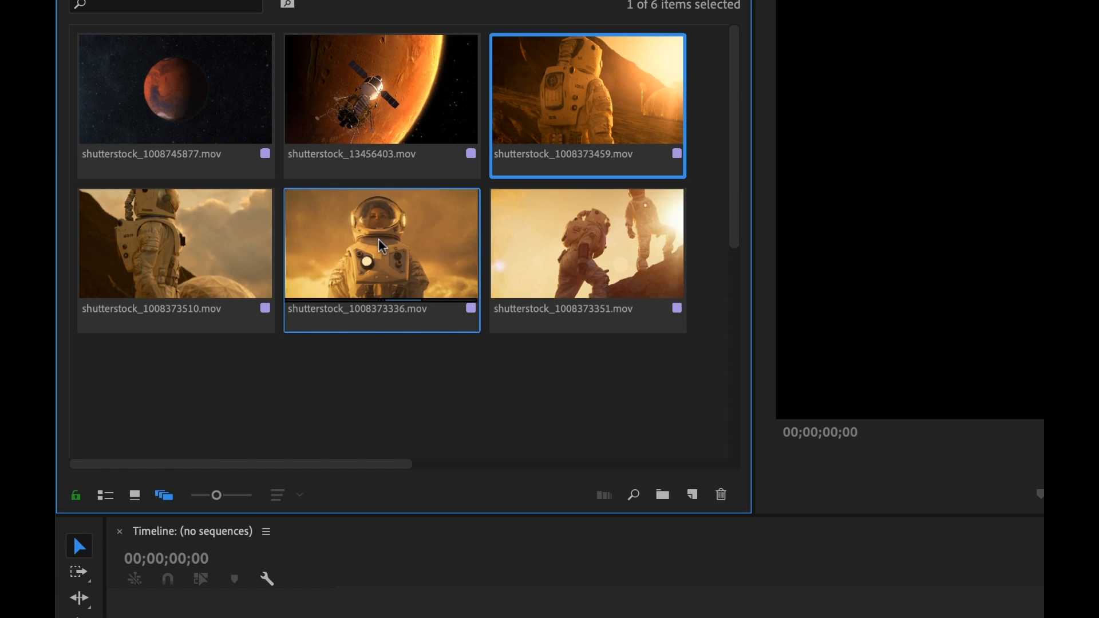
pyautogui.moveTo(135, 118)
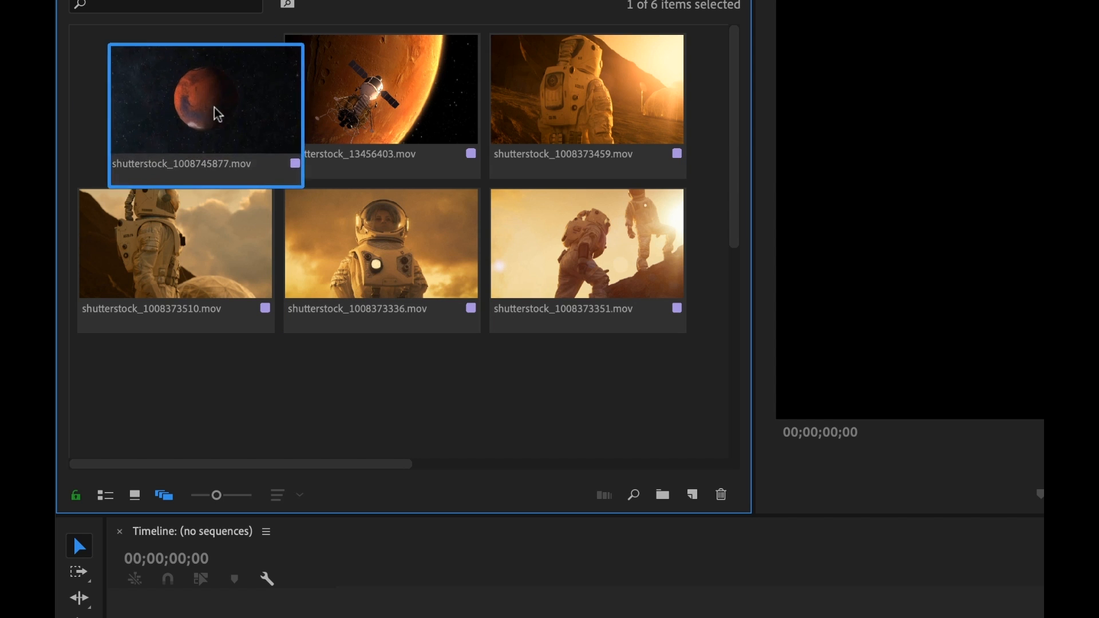
pyautogui.moveTo(205, 112); pyautogui.dragTo(313, 351)
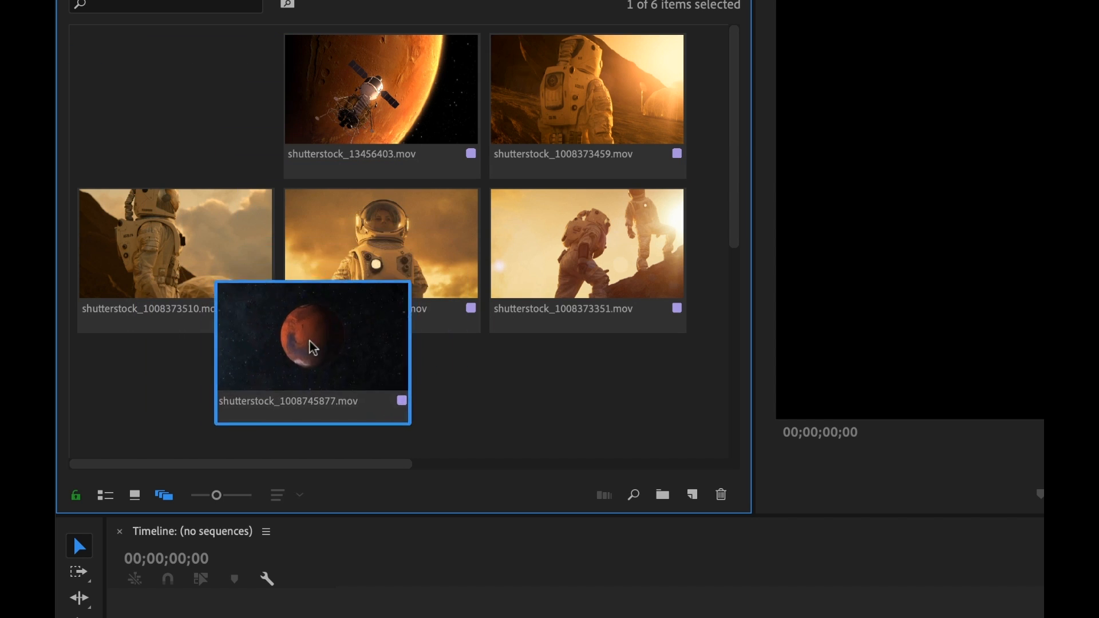
pyautogui.moveTo(312, 347); pyautogui.dragTo(293, 305)
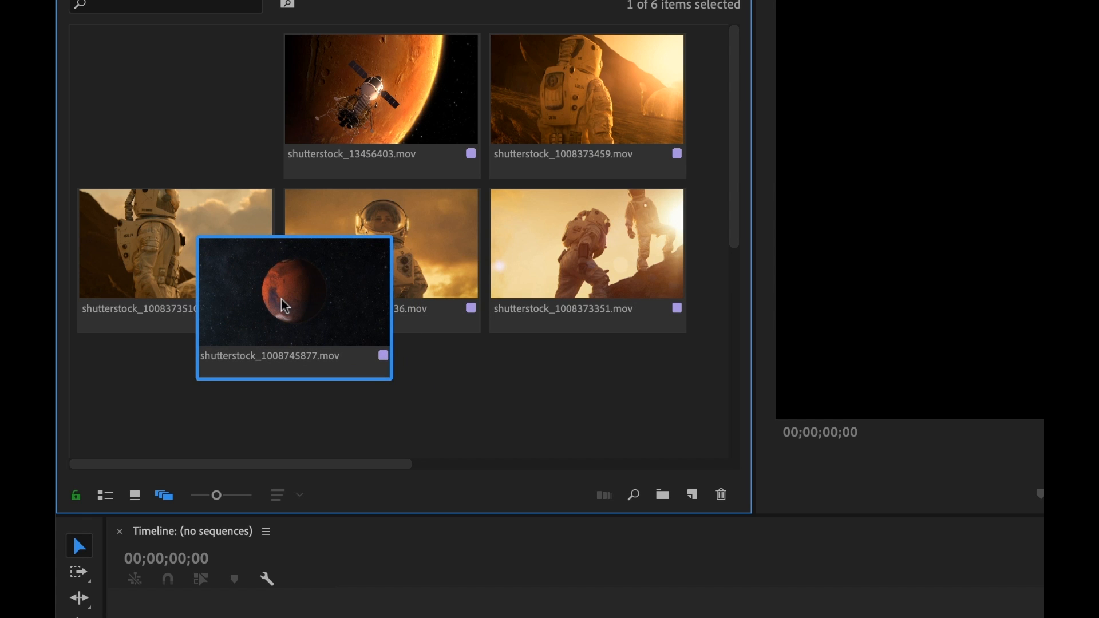
pyautogui.moveTo(381, 90); pyautogui.dragTo(264, 203)
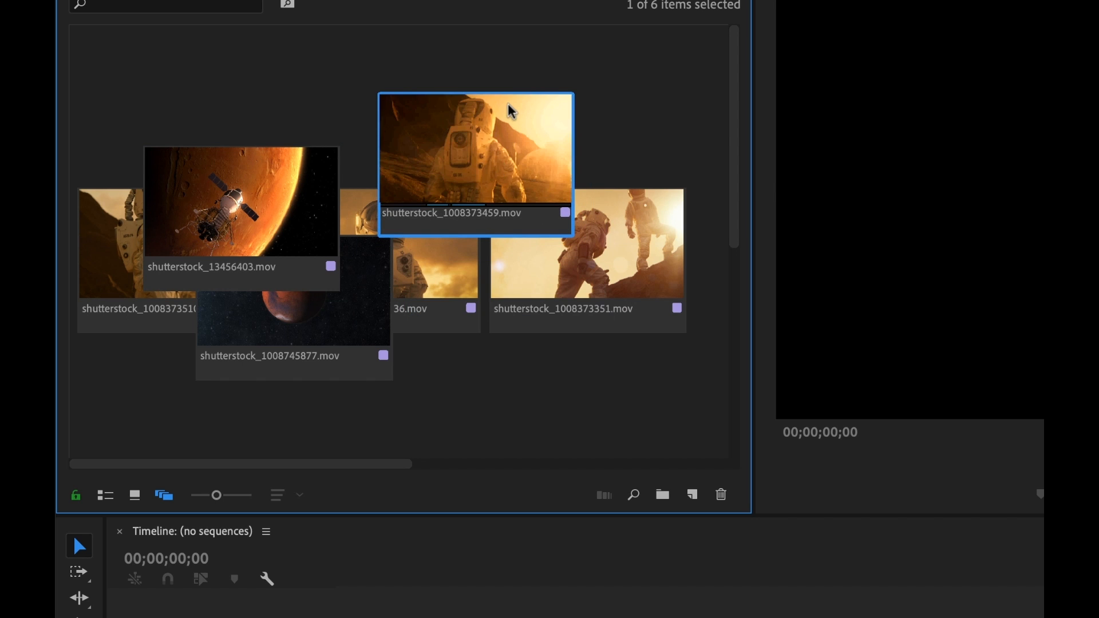
pyautogui.rightClick(567, 373)
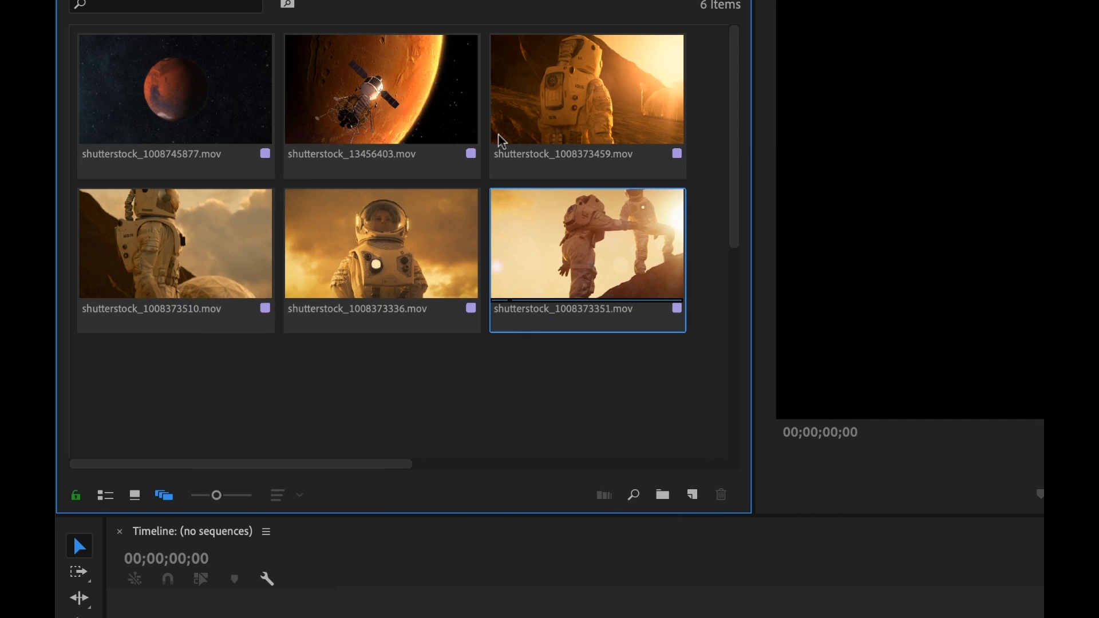
pyautogui.click(381, 161)
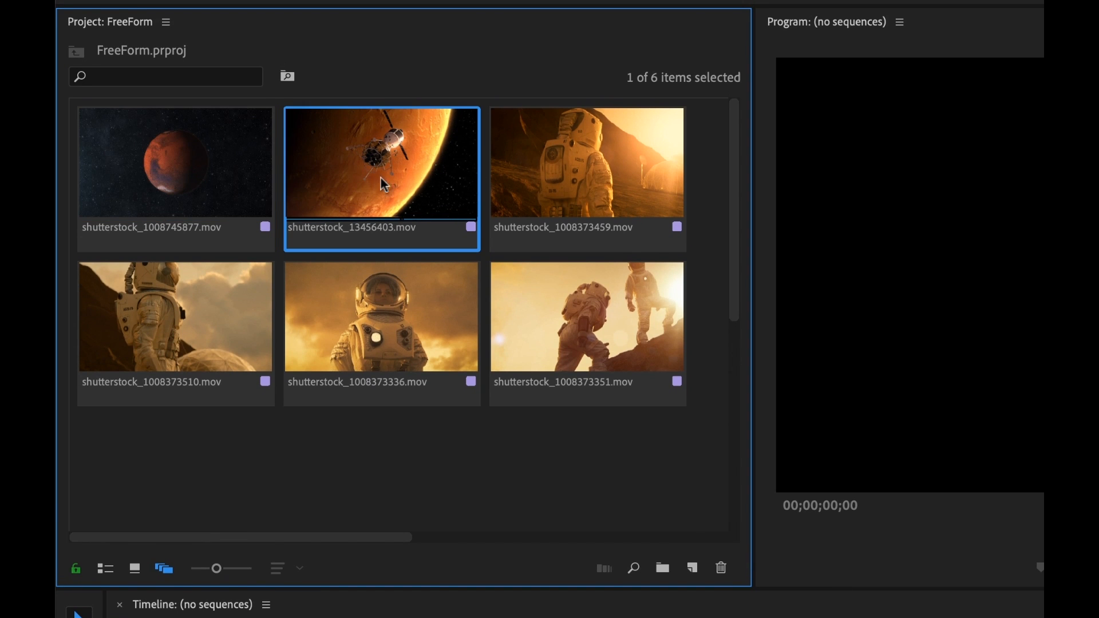
pyautogui.moveTo(398, 184)
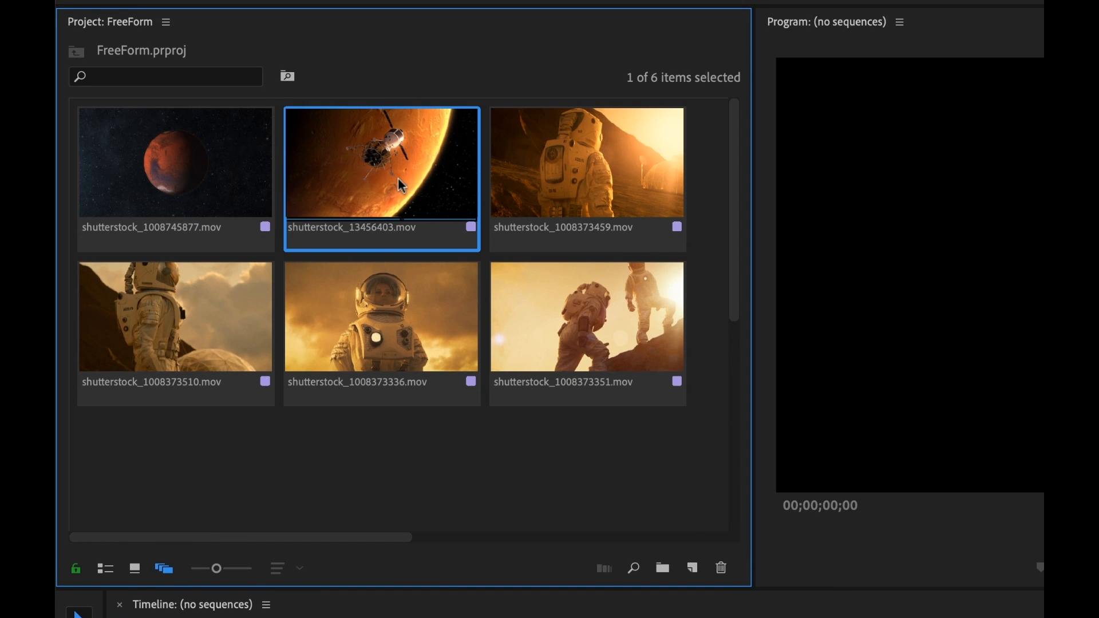
pyautogui.moveTo(405, 172)
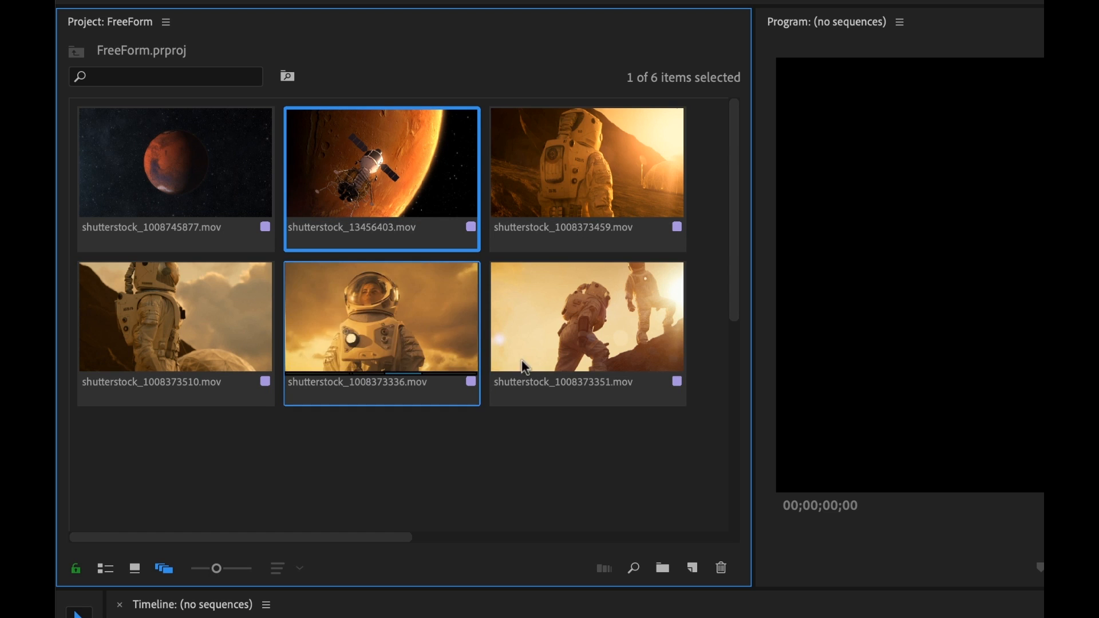
# Step: Pile the four astronaut clips together, with shutterstock_1008373336.mov on top
pyautogui.moveTo(382, 316); pyautogui.dragTo(507, 400)
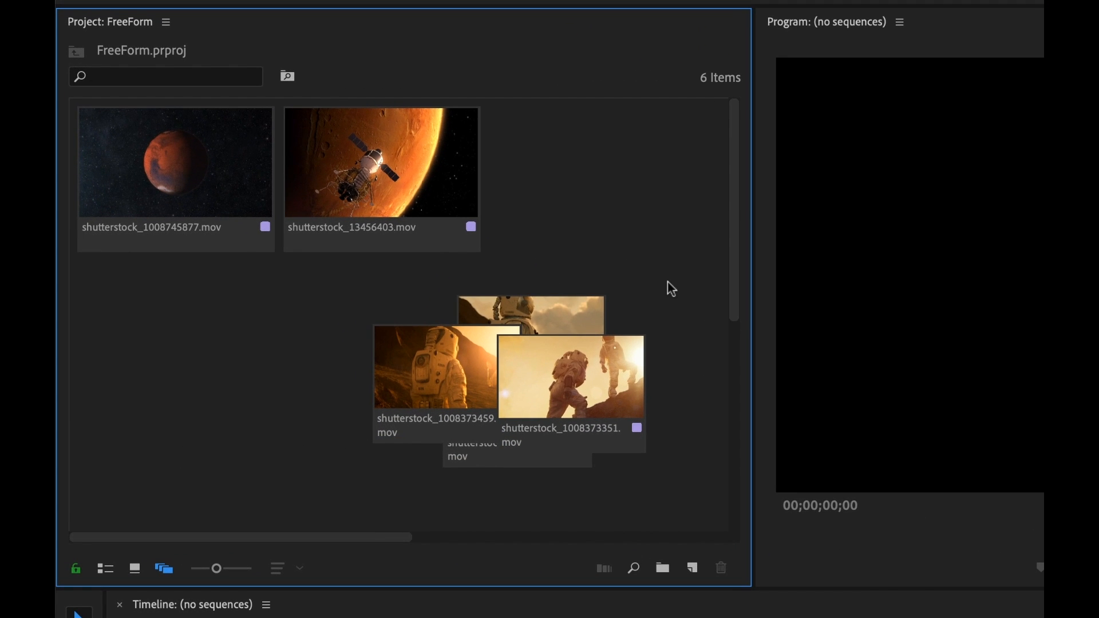
pyautogui.click(570, 374)
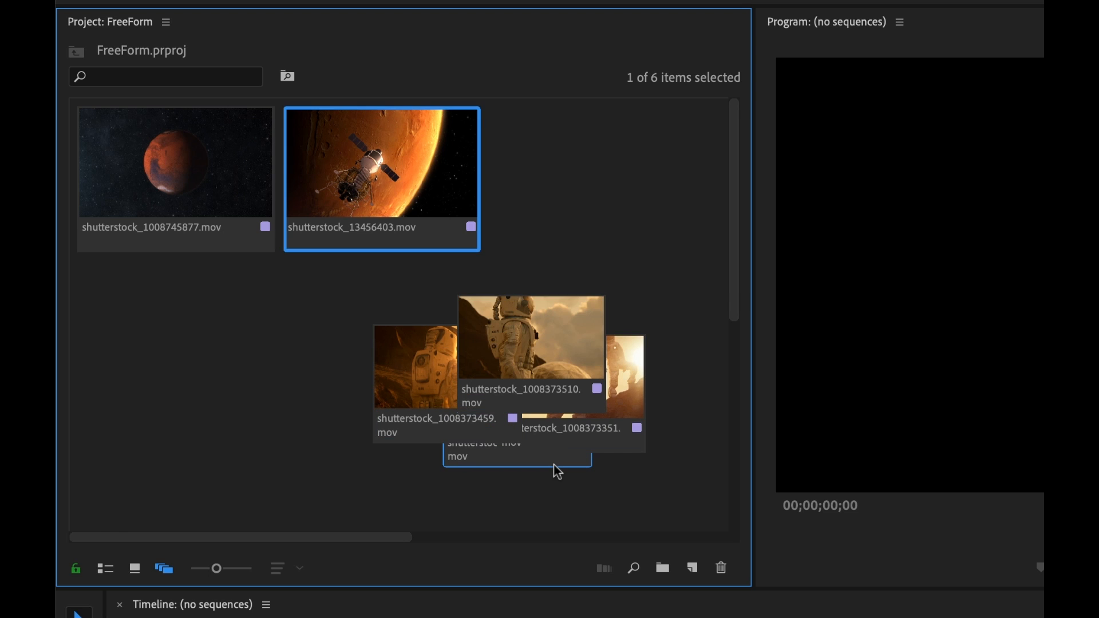
pyautogui.click(531, 339)
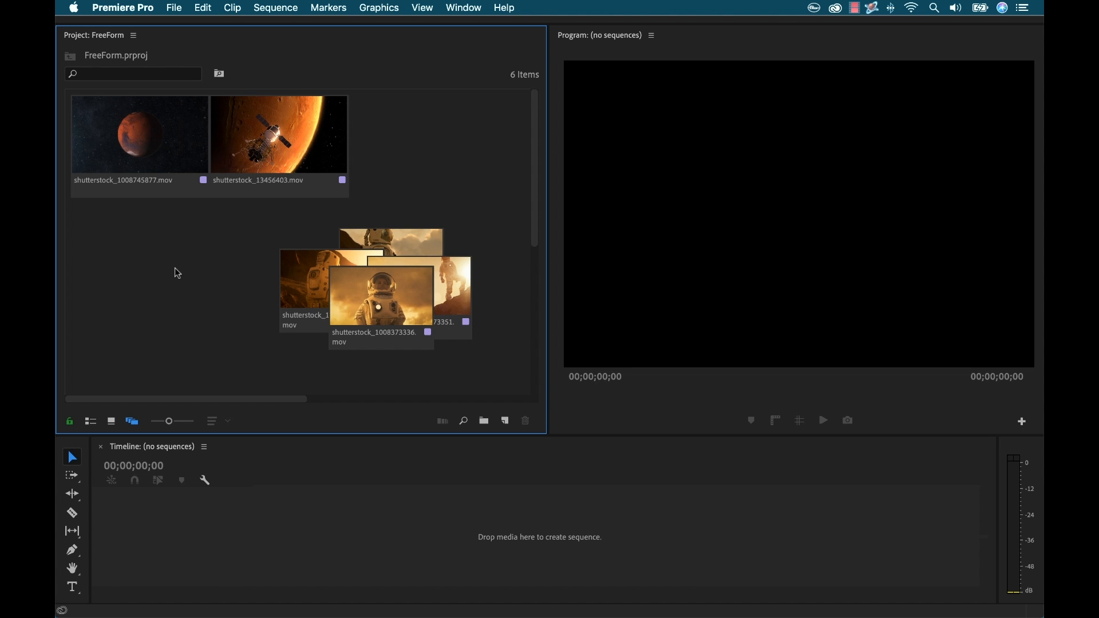
pyautogui.moveTo(194, 231)
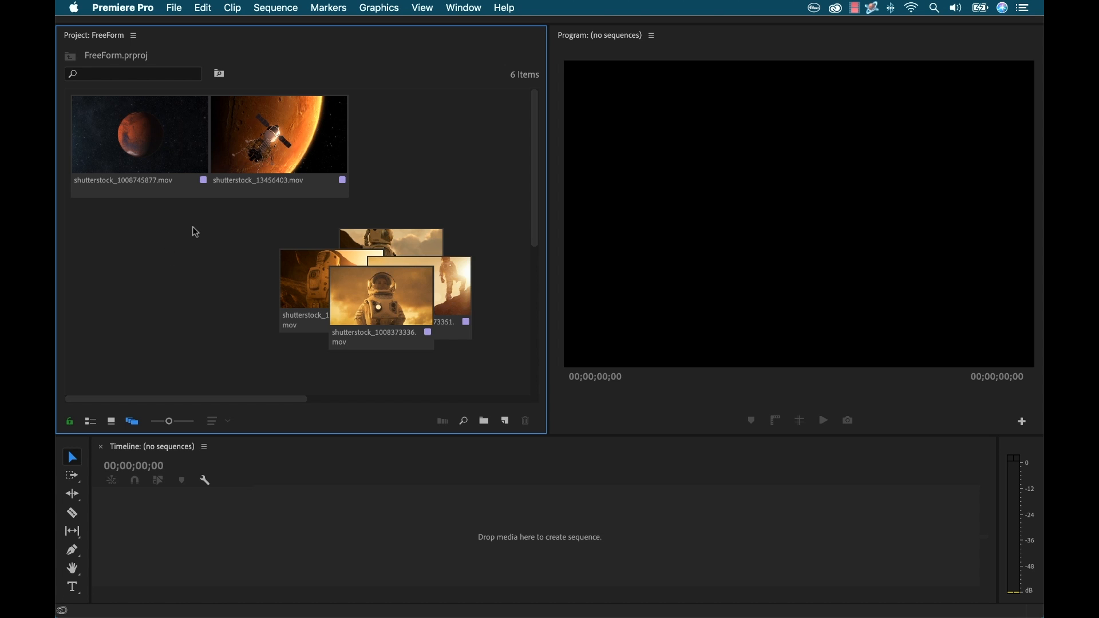
# Step: Select the Mars planet clip
pyautogui.click(139, 134)
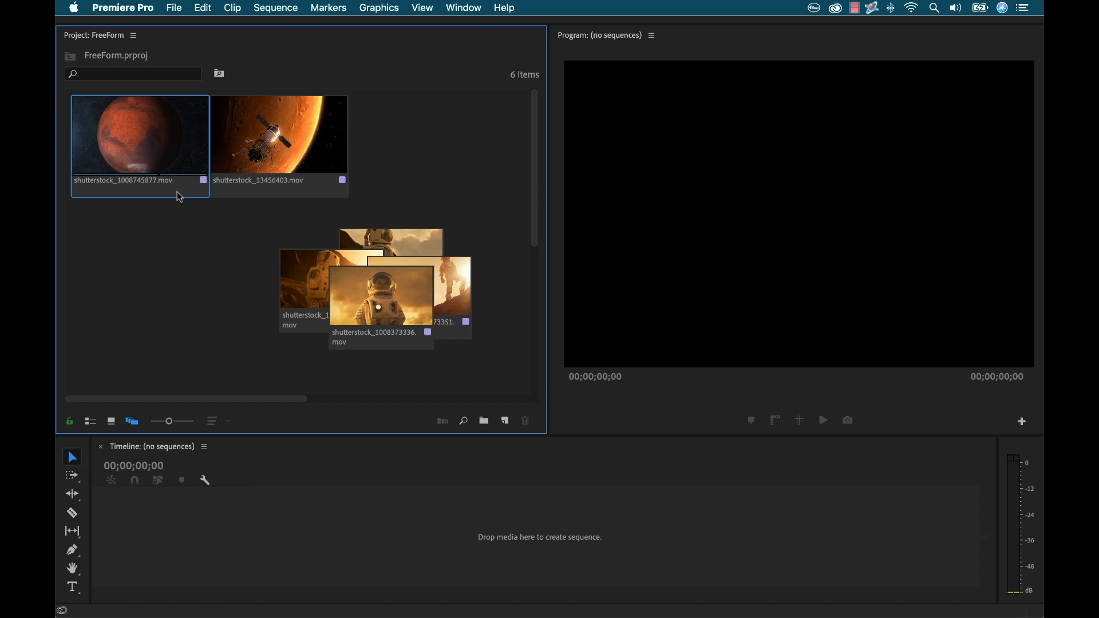
pyautogui.moveTo(142, 194)
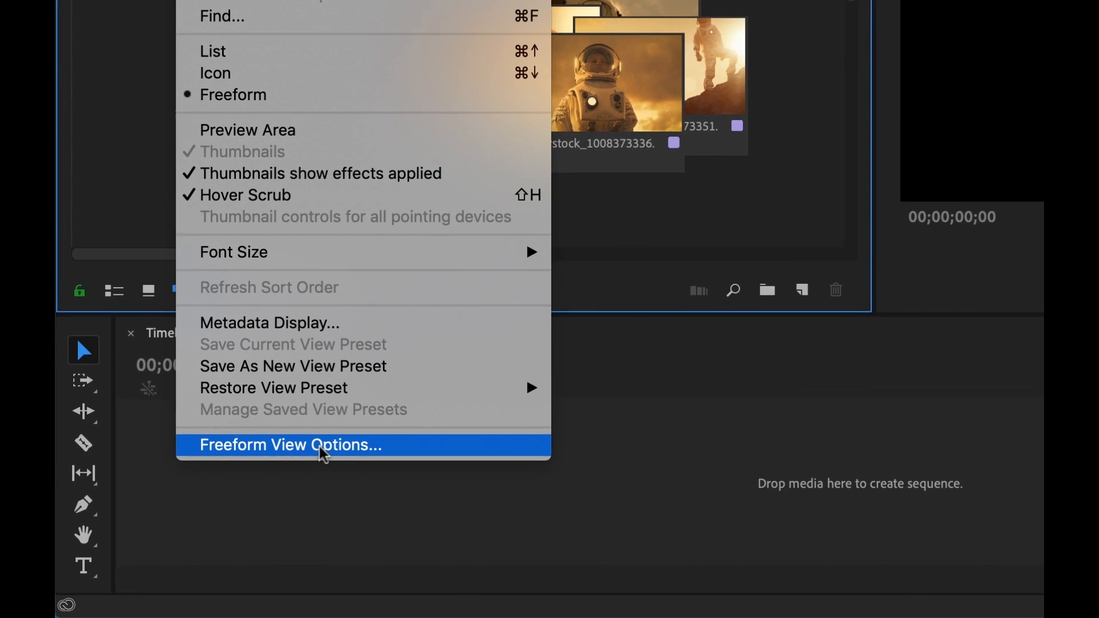
# Step: In Freeform View Options, set Metadata Line 2 to Frame Rate and apply
pyautogui.click(289, 445)
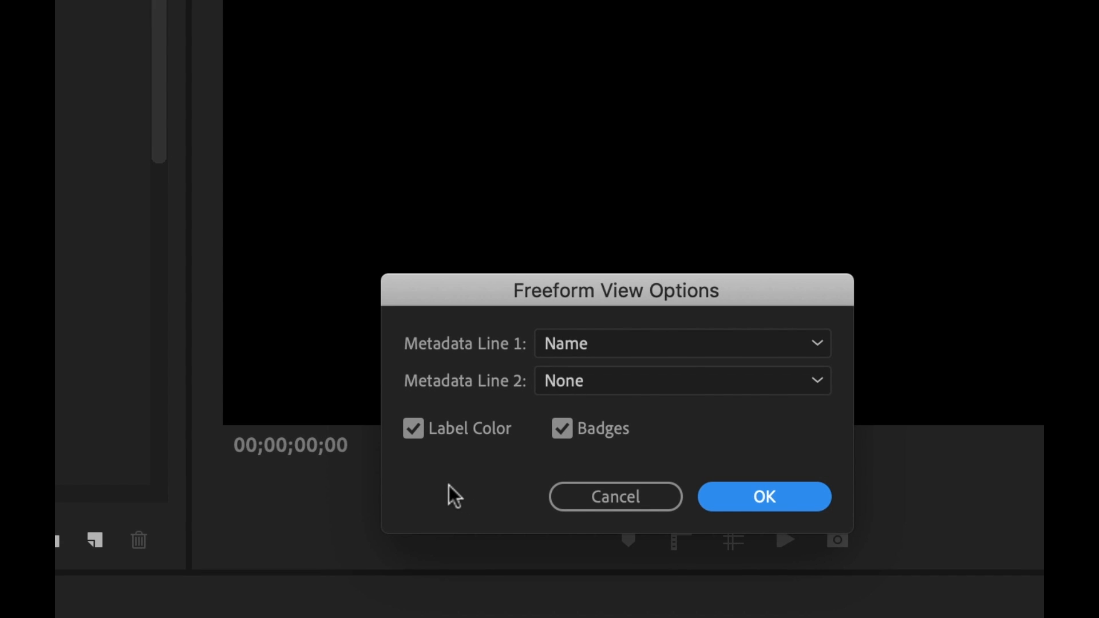
pyautogui.moveTo(468, 400)
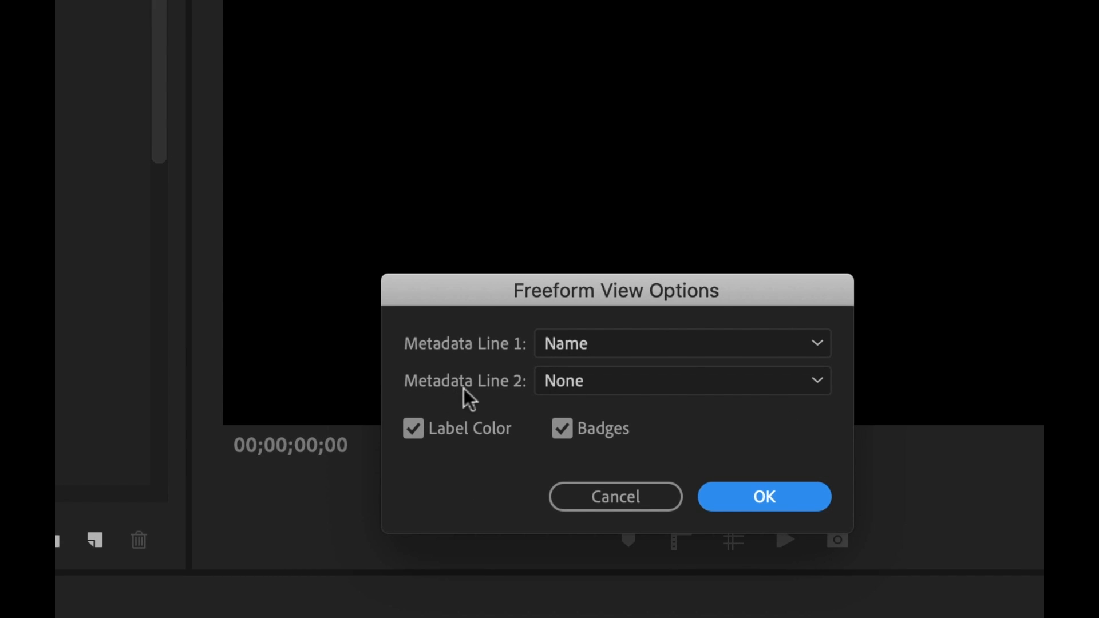
pyautogui.click(680, 380)
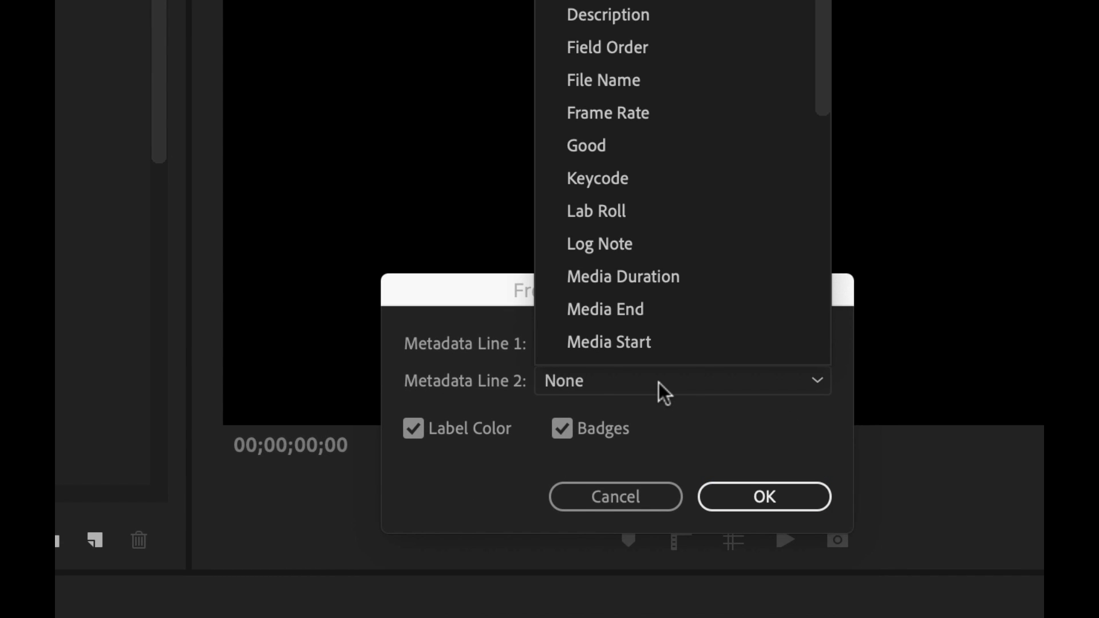
pyautogui.click(608, 113)
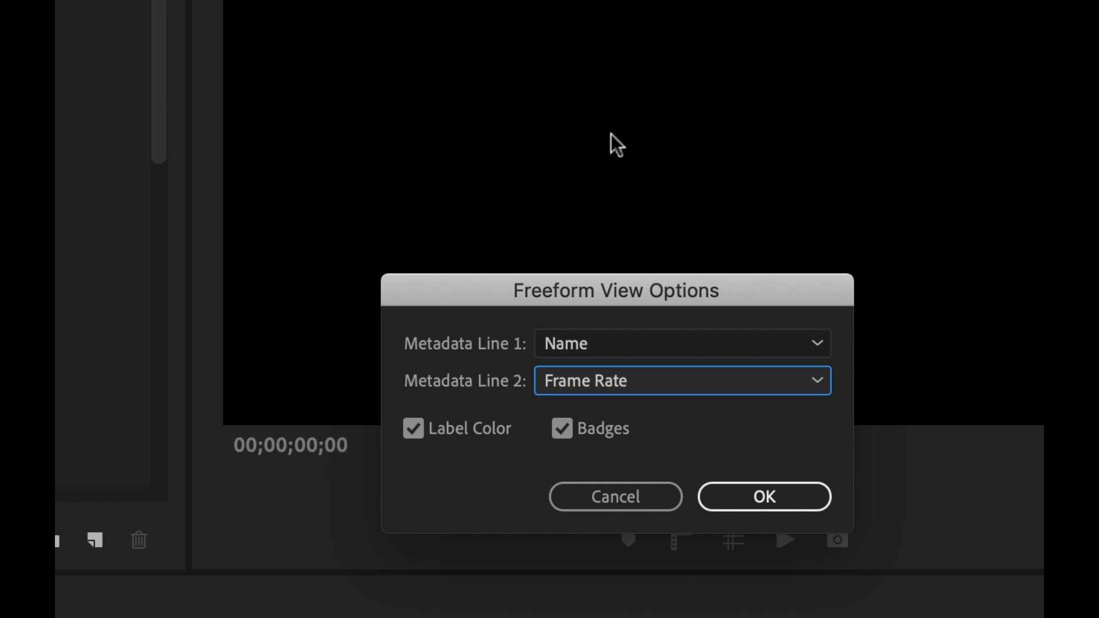
pyautogui.moveTo(542, 496)
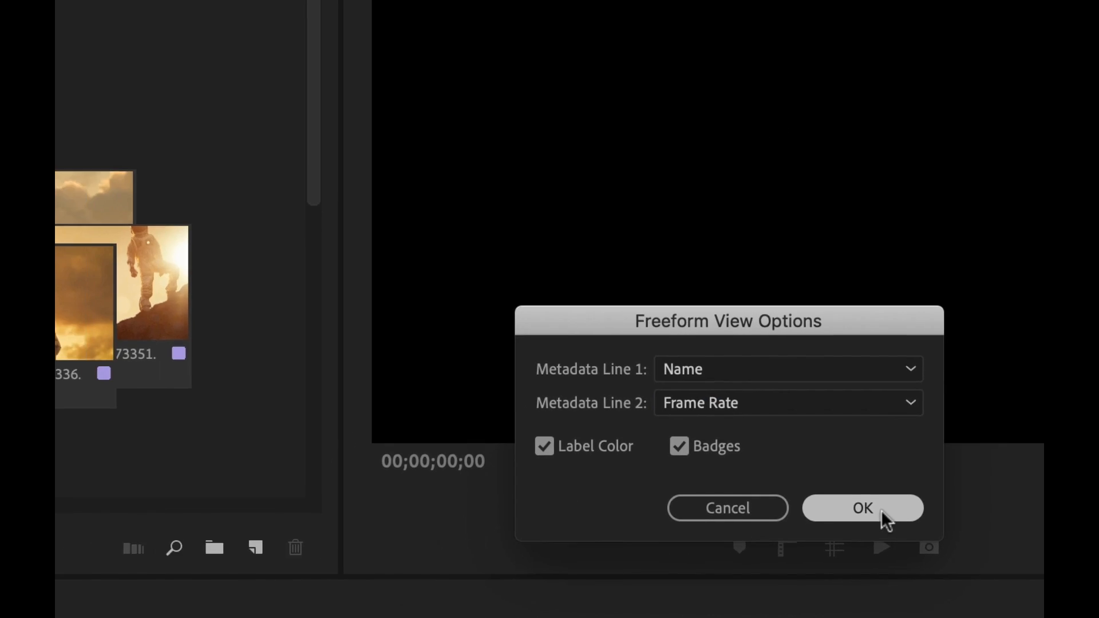
pyautogui.click(862, 508)
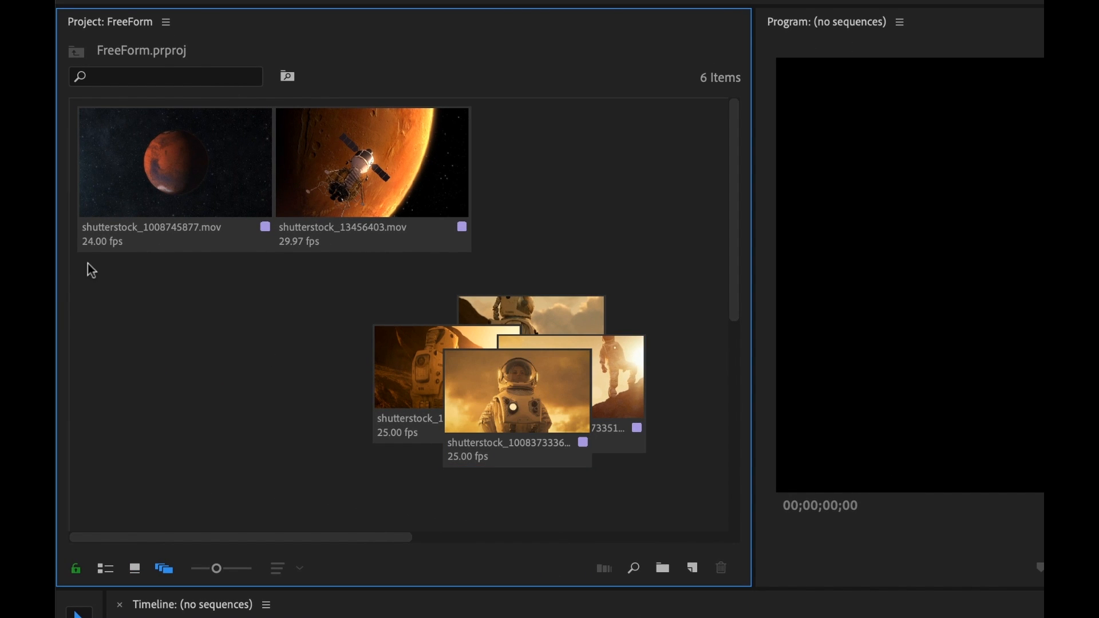
pyautogui.moveTo(300, 261)
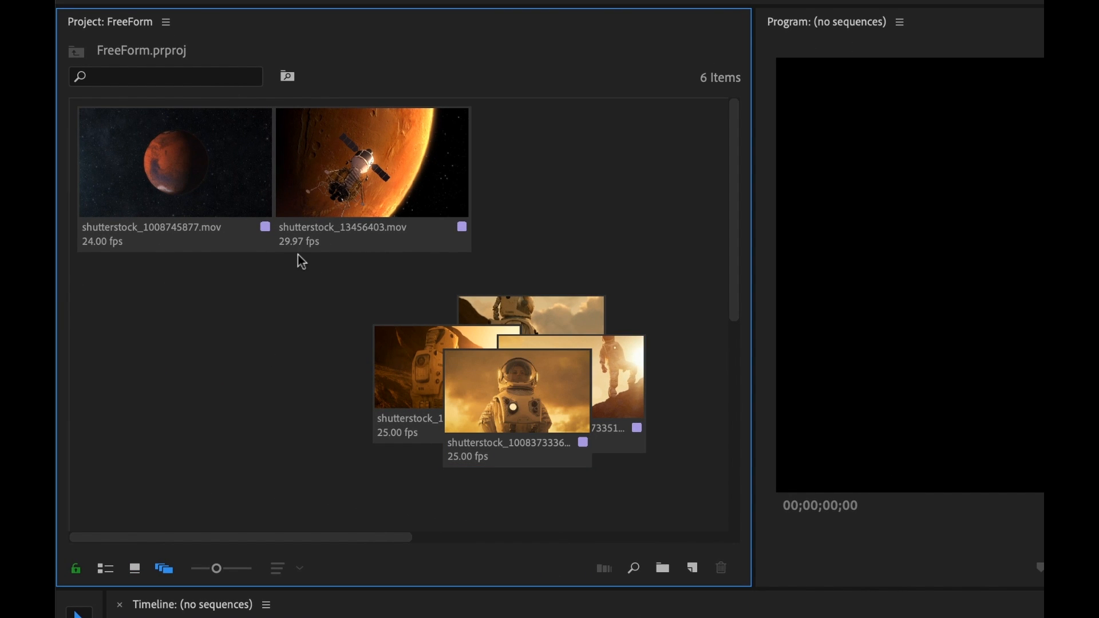
pyautogui.moveTo(402, 456)
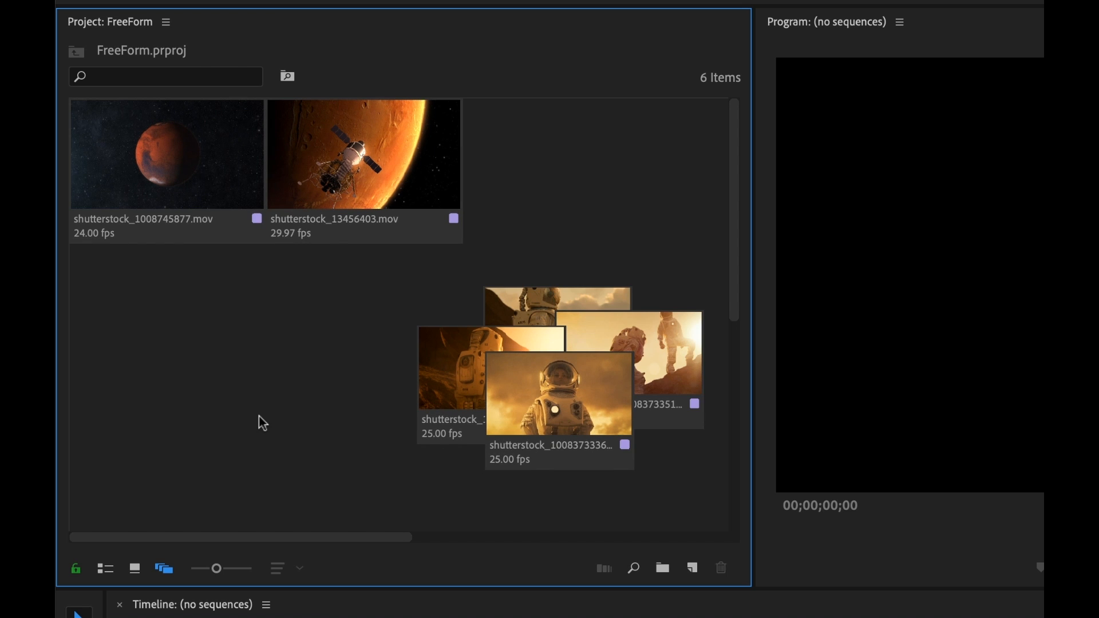
pyautogui.rightClick(261, 421)
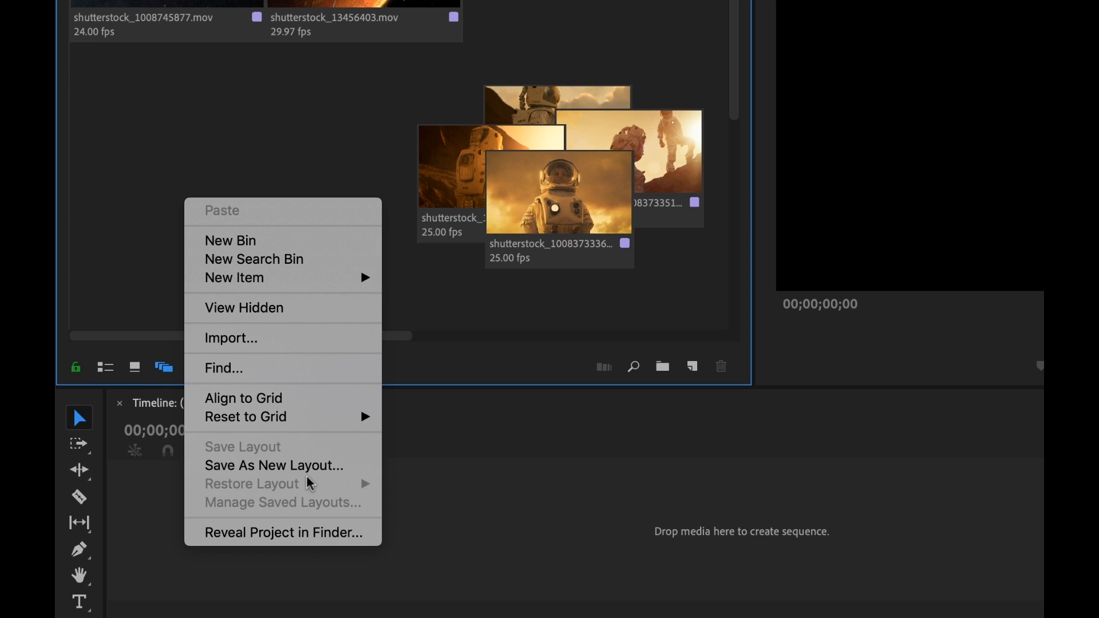
# Step: Save the current freeform arrangement as a new layout named 'Grouping'
pyautogui.click(274, 465)
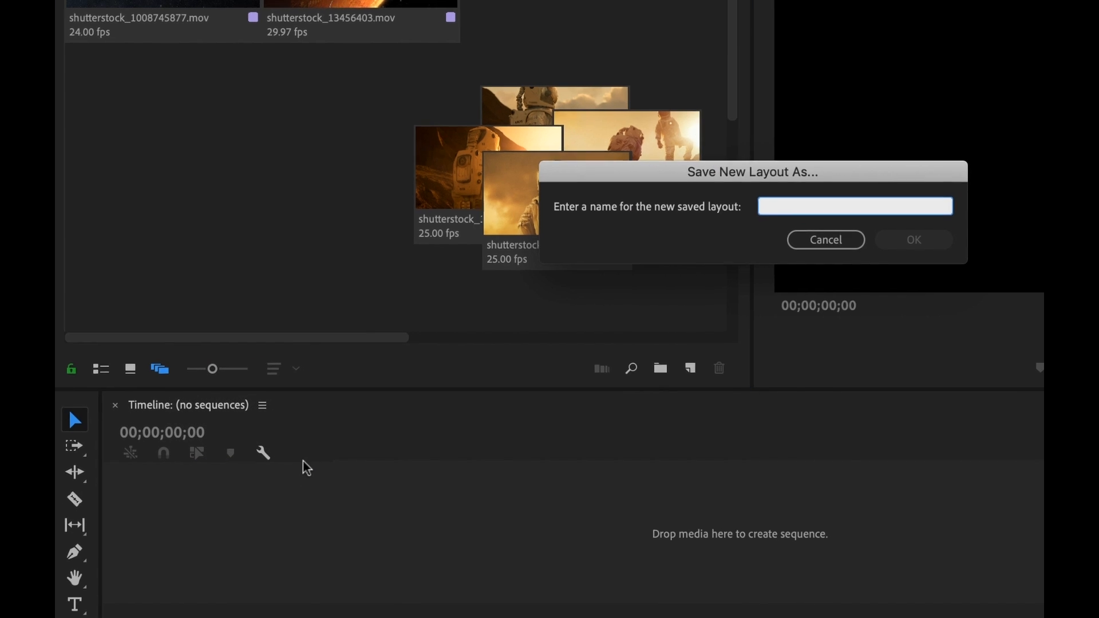
pyautogui.write('Groupin')
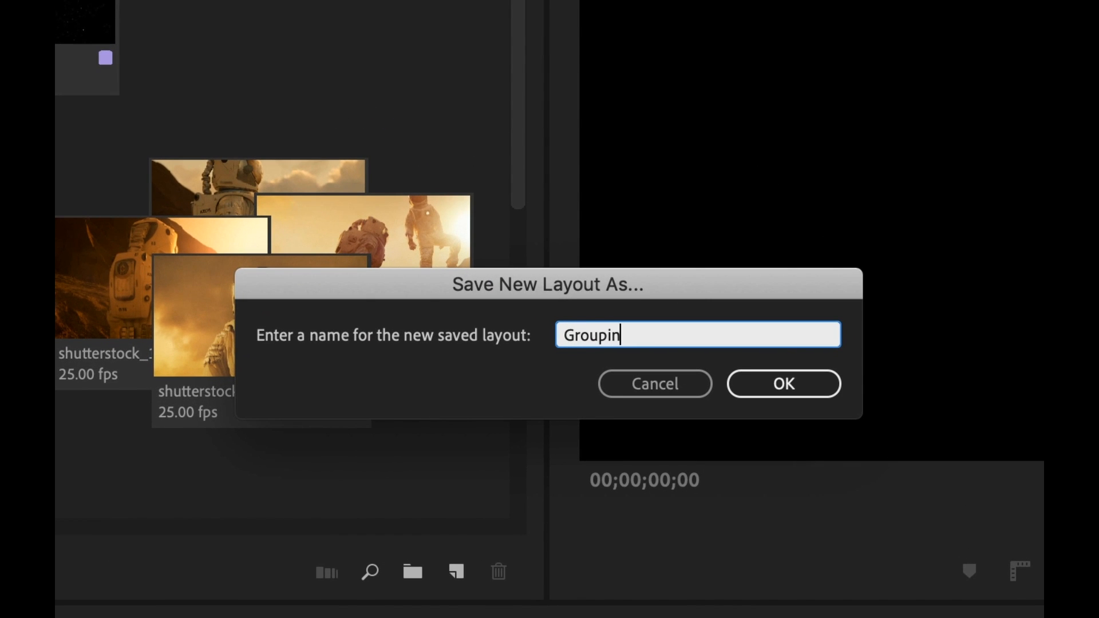
pyautogui.write('g')
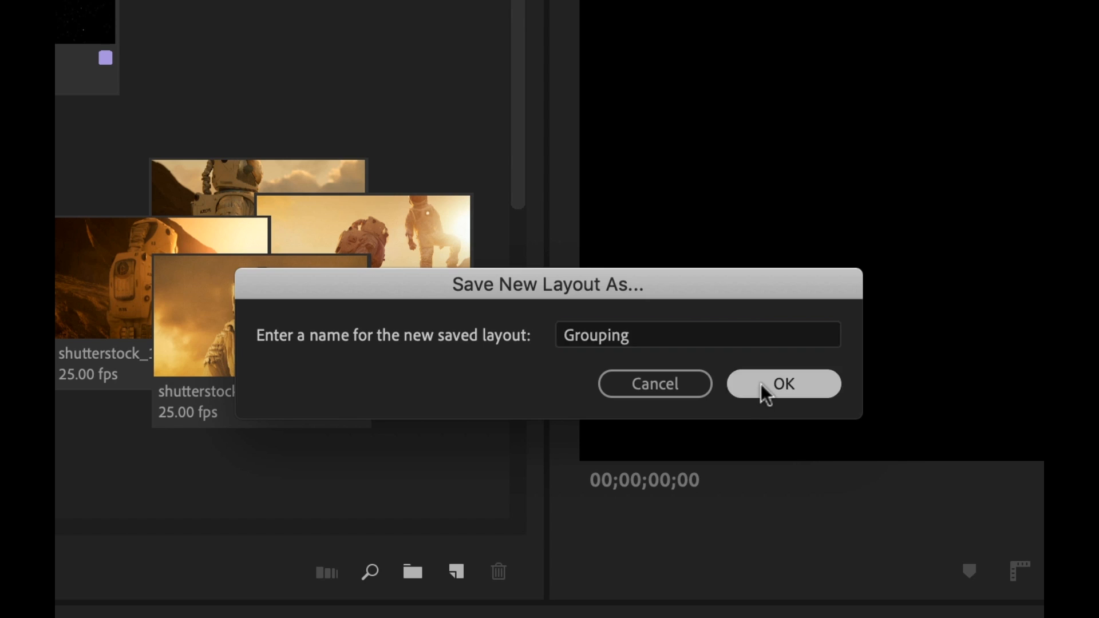
pyautogui.click(783, 383)
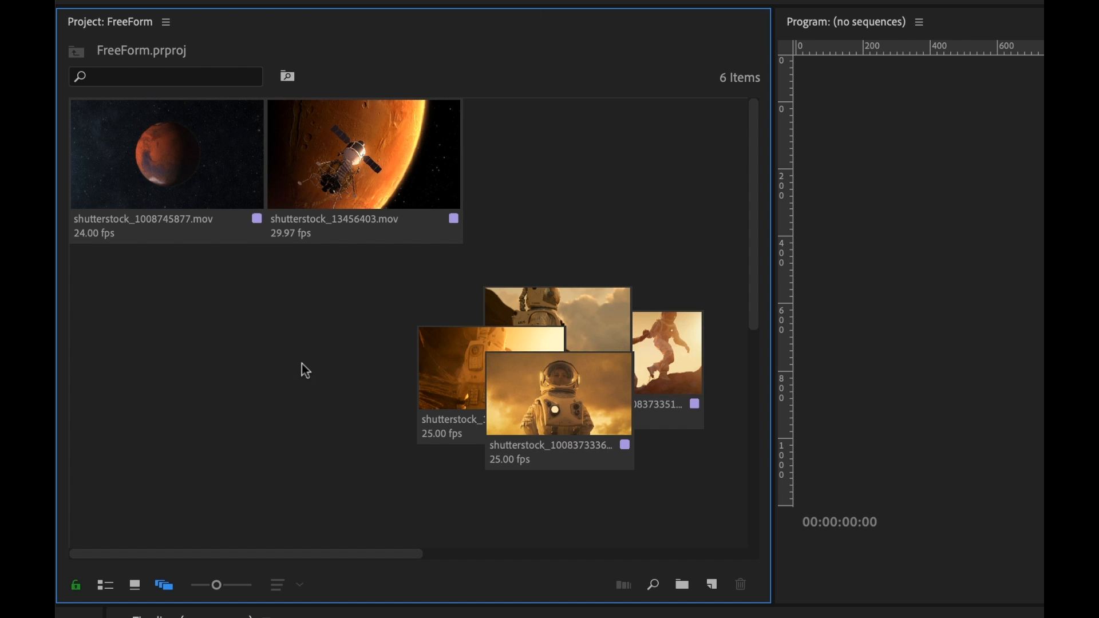
pyautogui.moveTo(281, 340)
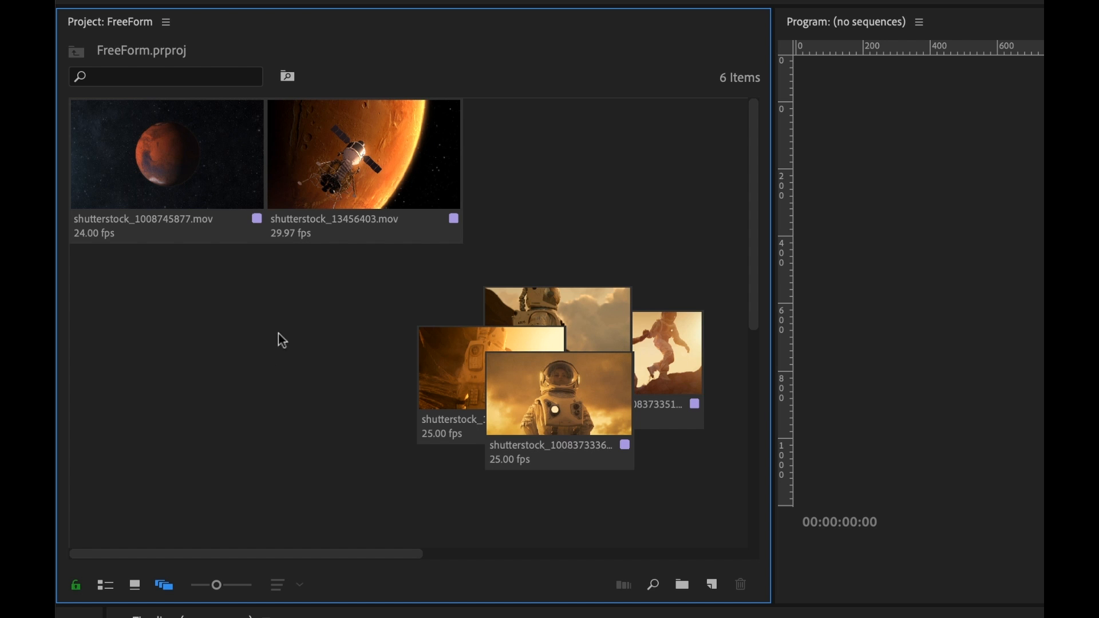
# Step: Open the Project panel background menu to reset the clips to a grid
pyautogui.rightClick(281, 339)
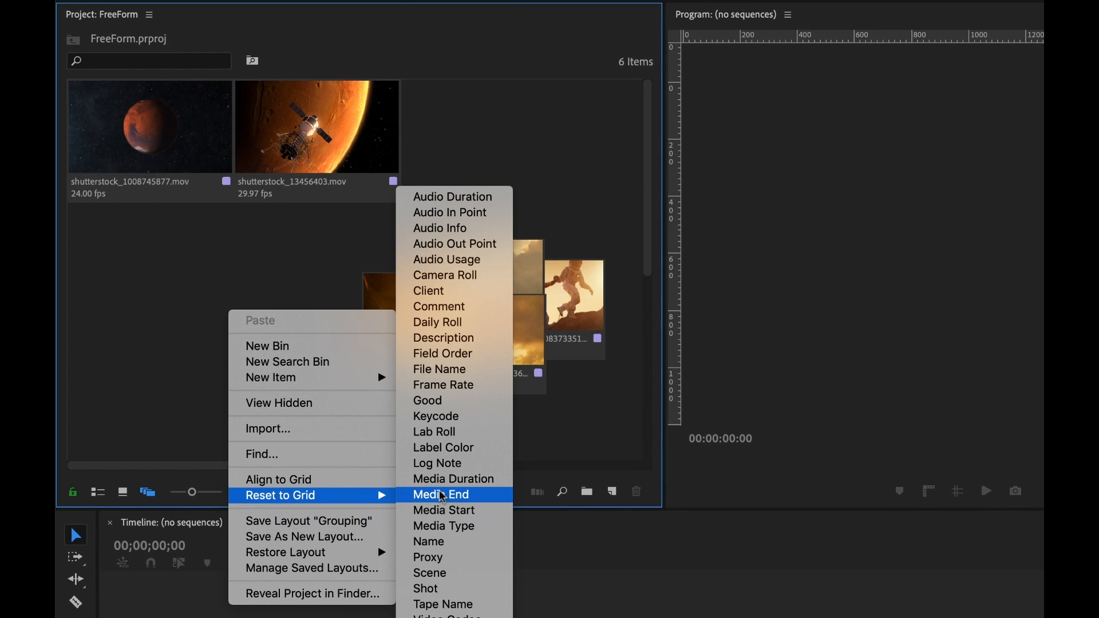
pyautogui.moveTo(453, 197)
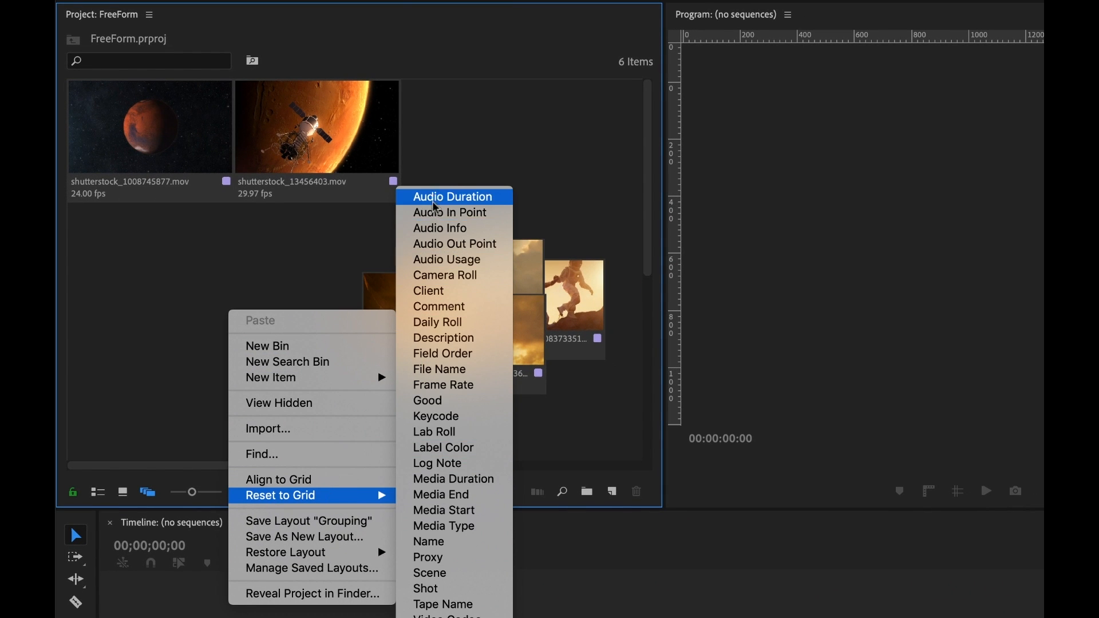
pyautogui.moveTo(439, 369)
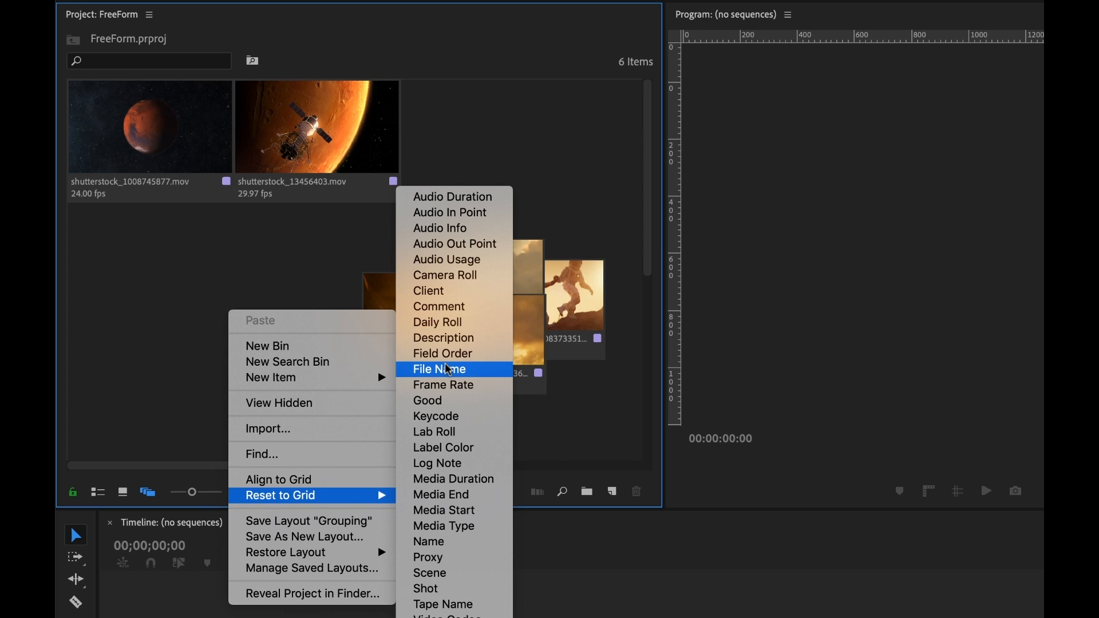
pyautogui.moveTo(454, 385)
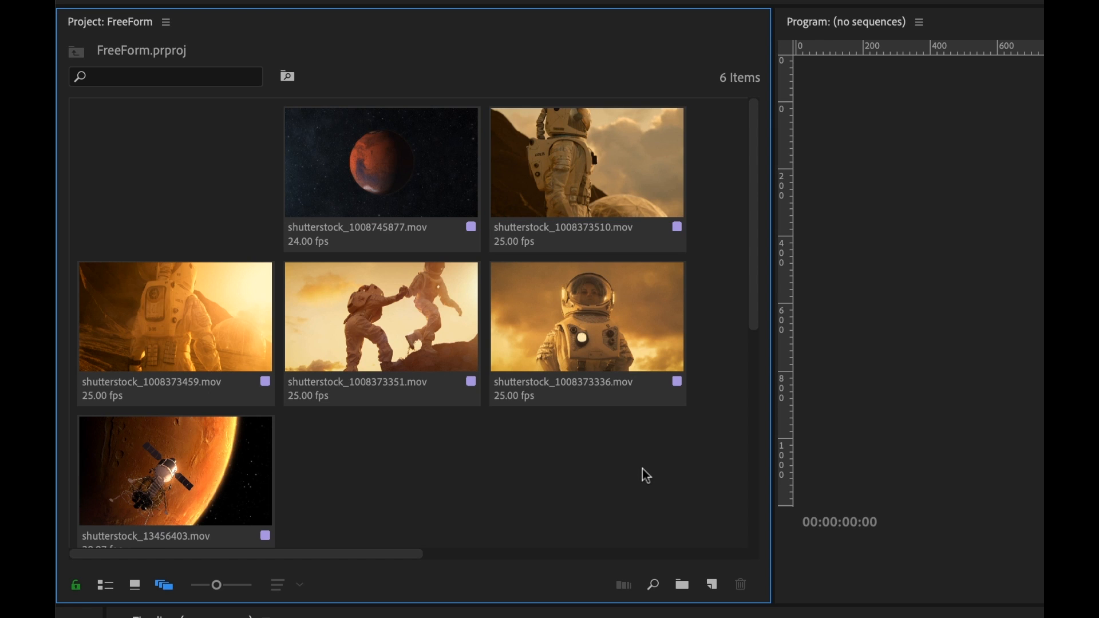
pyautogui.moveTo(509, 479)
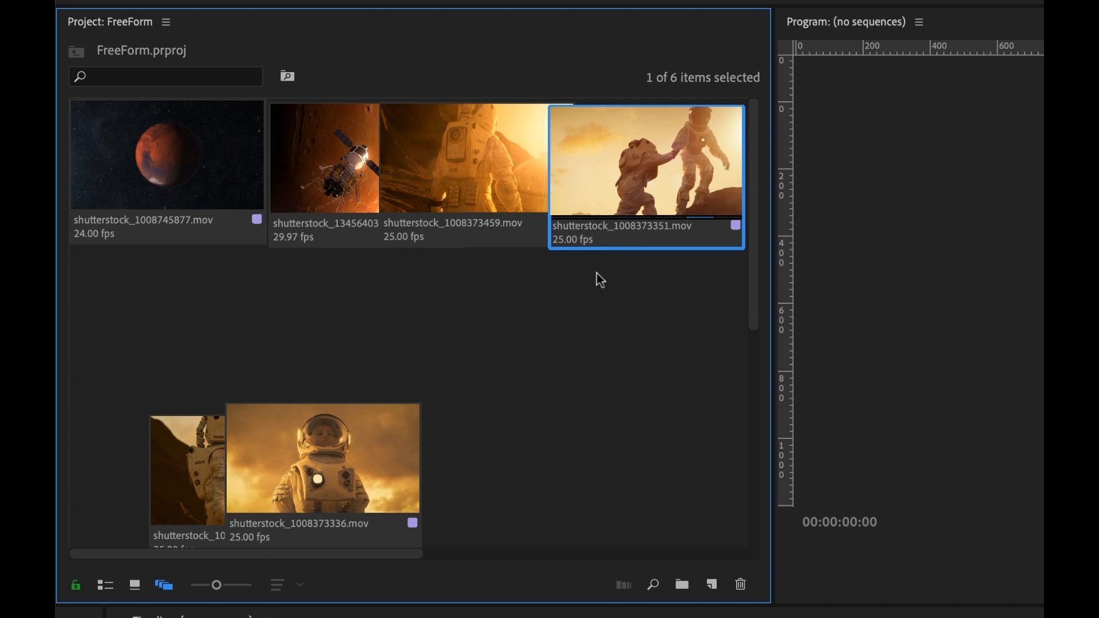
# Step: Place the climbing astronauts clip at the end of the top row
pyautogui.click(166, 155)
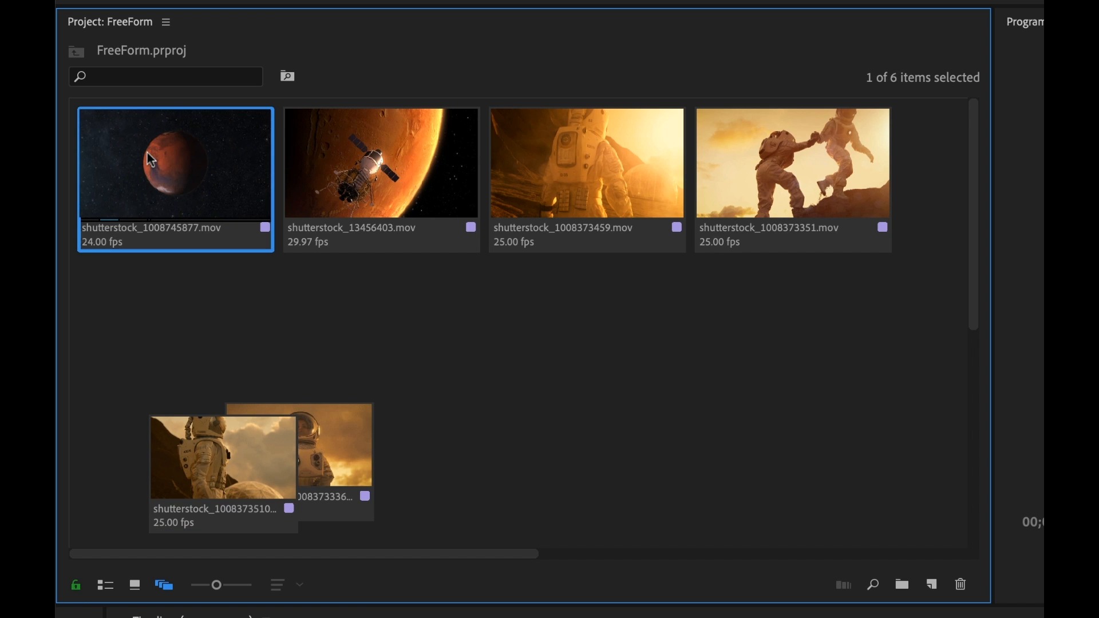
pyautogui.moveTo(552, 337)
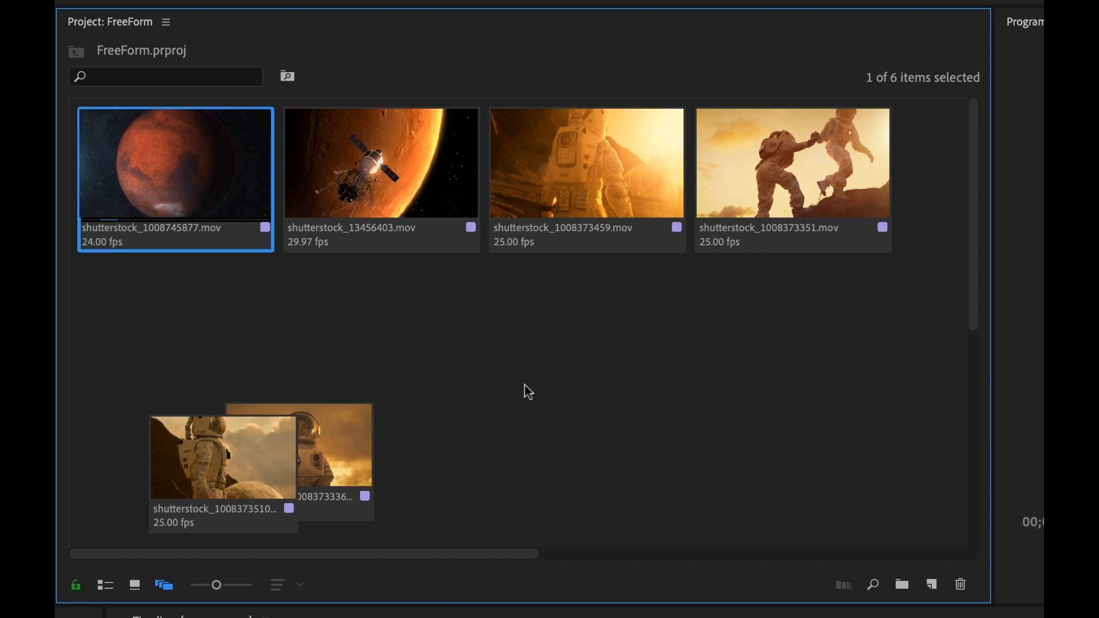
pyautogui.click(381, 163)
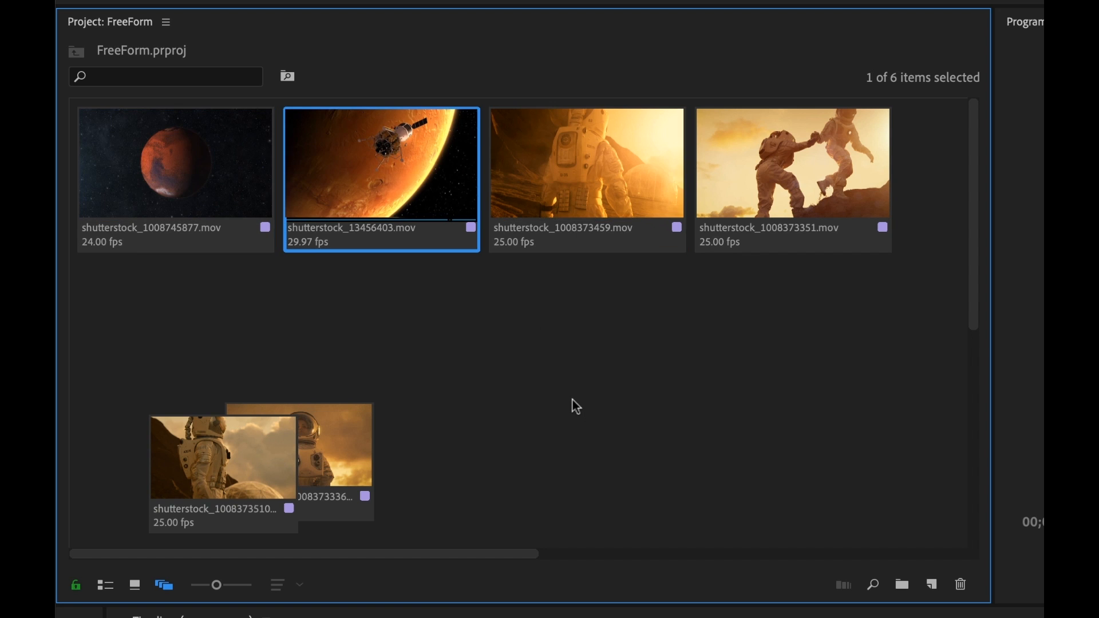
pyautogui.moveTo(522, 382)
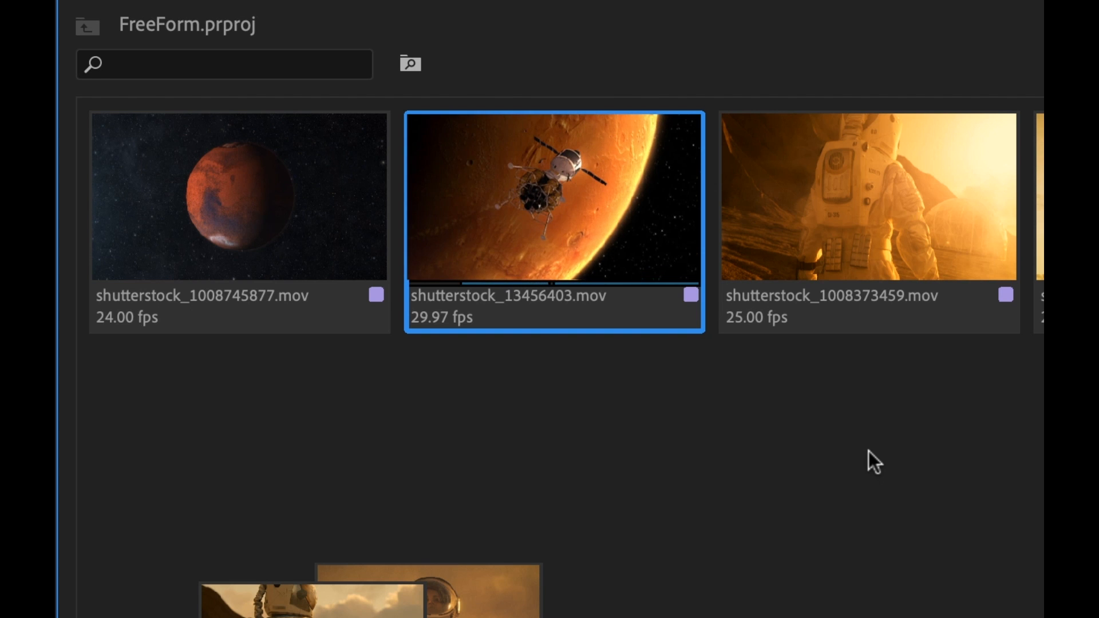
pyautogui.click(609, 165)
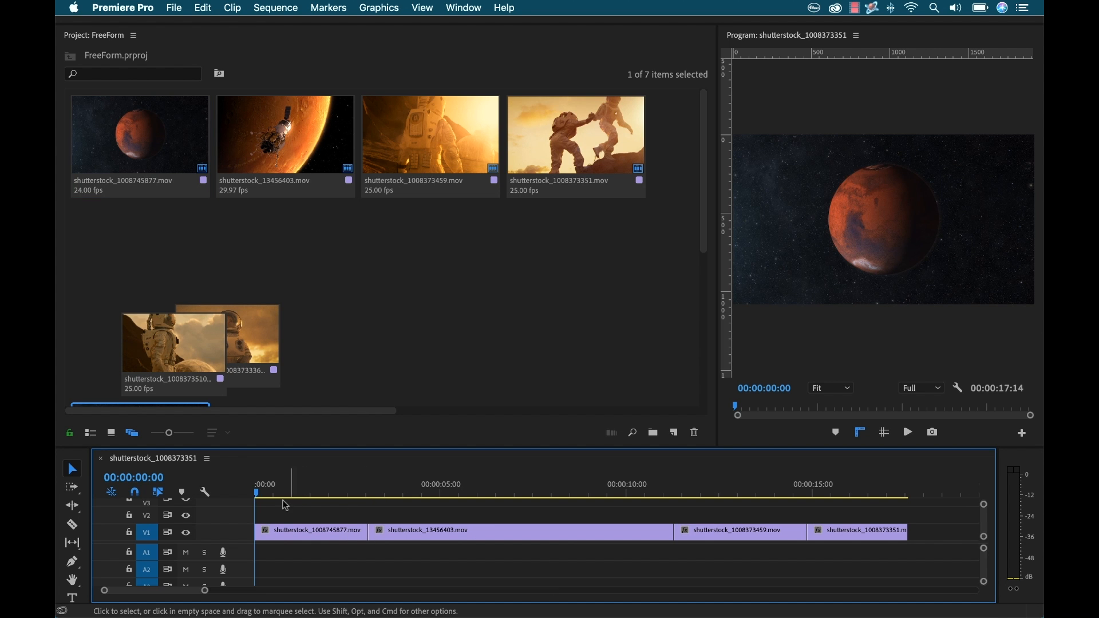
# Step: Send the four top-row storyboard clips to the Timeline as a sequence
pyautogui.click(557, 493)
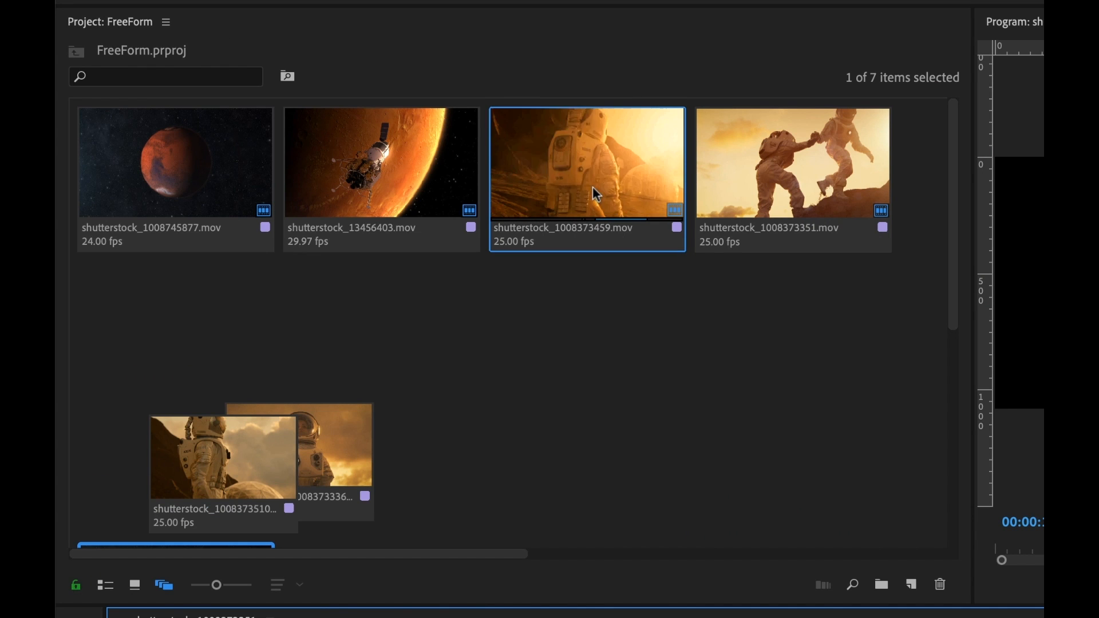
pyautogui.moveTo(602, 193)
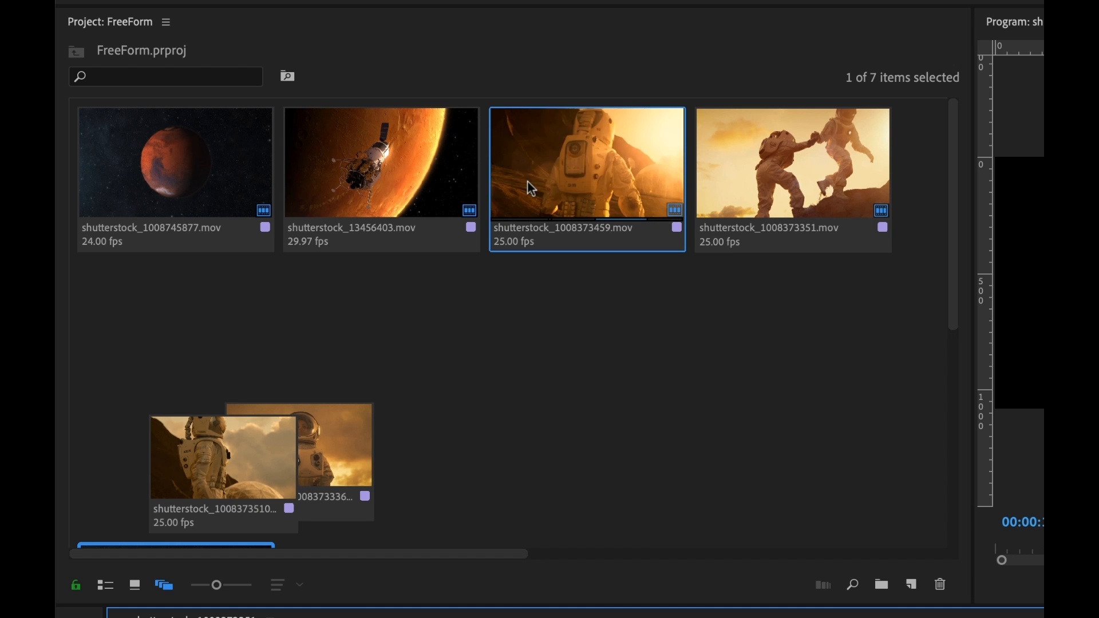
# Step: Save the arrangement as layout 'Storyboard', then open Manage Saved Layouts
pyautogui.rightClick(538, 321)
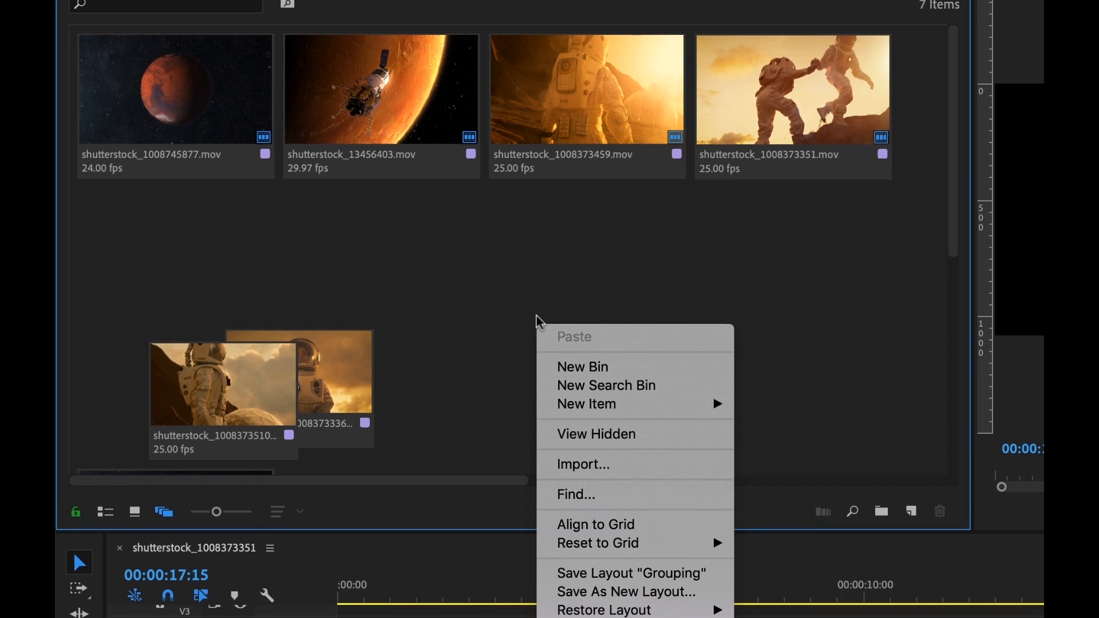
pyautogui.click(625, 591)
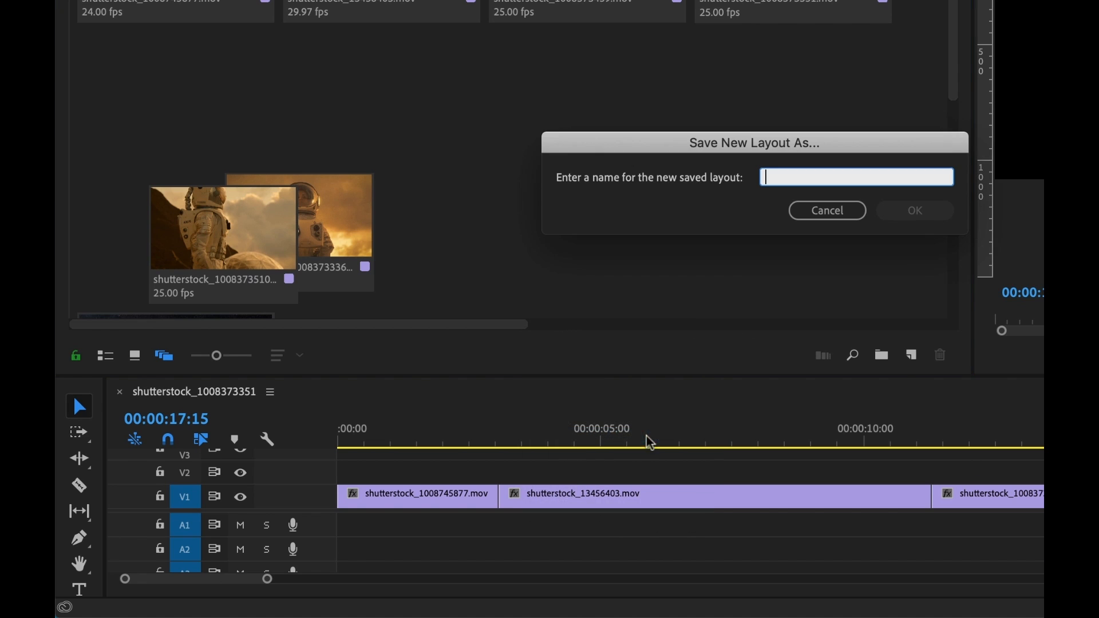
pyautogui.write('Storybo')
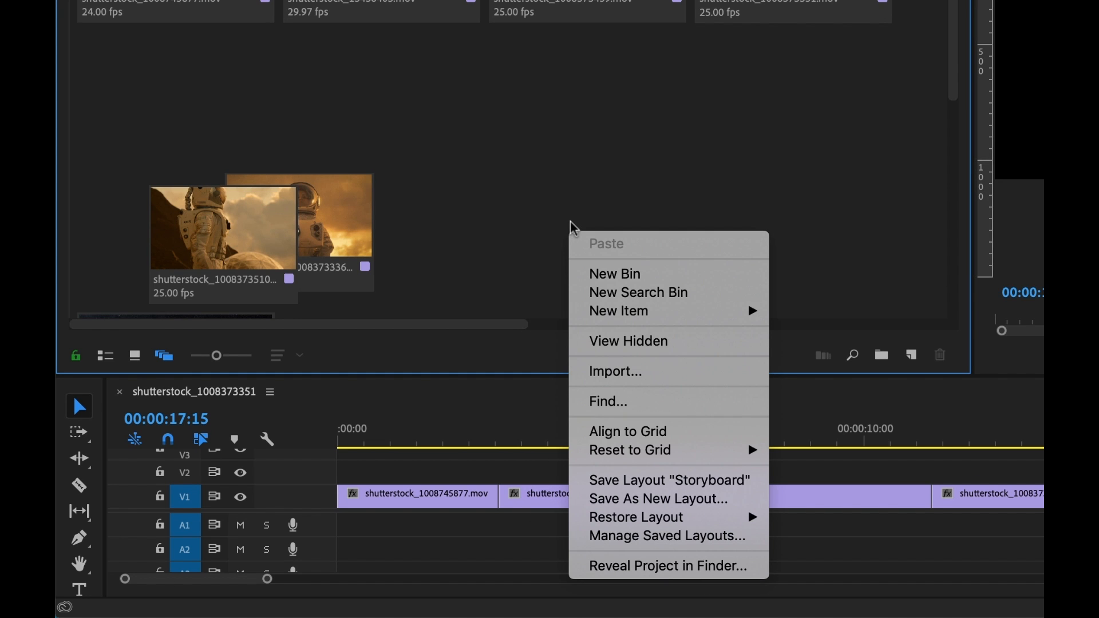
pyautogui.moveTo(634, 517)
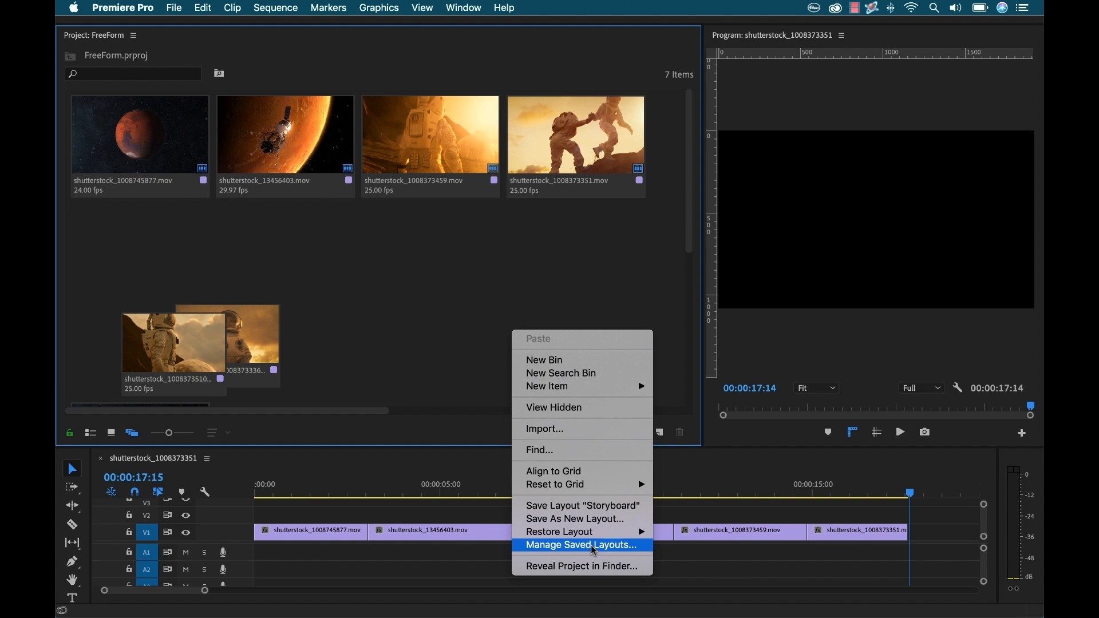
pyautogui.click(580, 545)
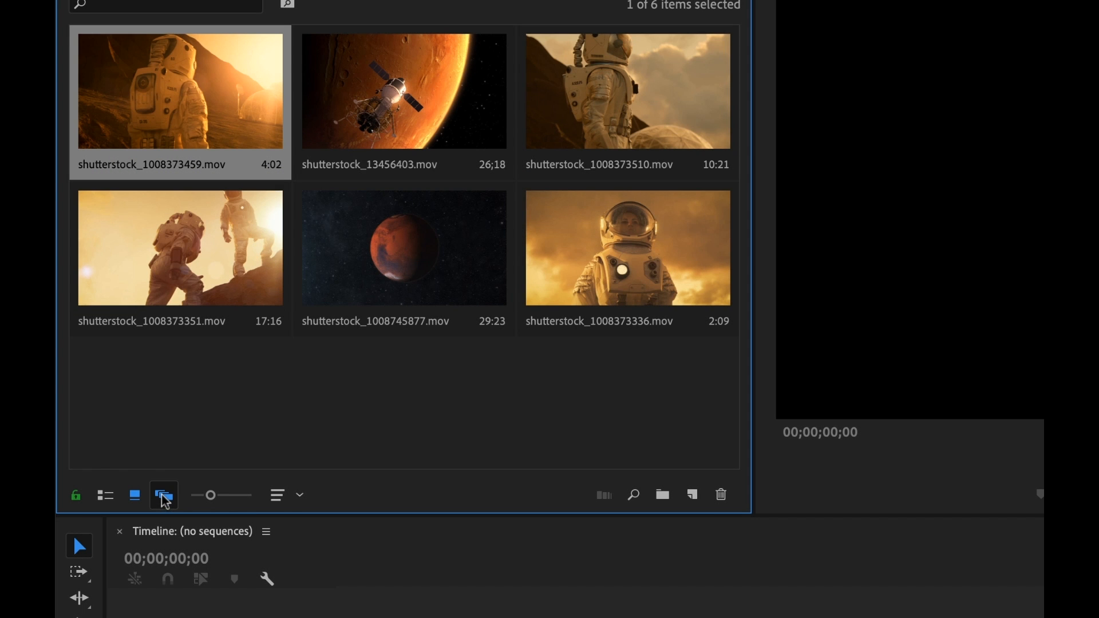
# Step: Switch the project panel to Freeform view and drag the Mars clip into the second row
pyautogui.click(164, 495)
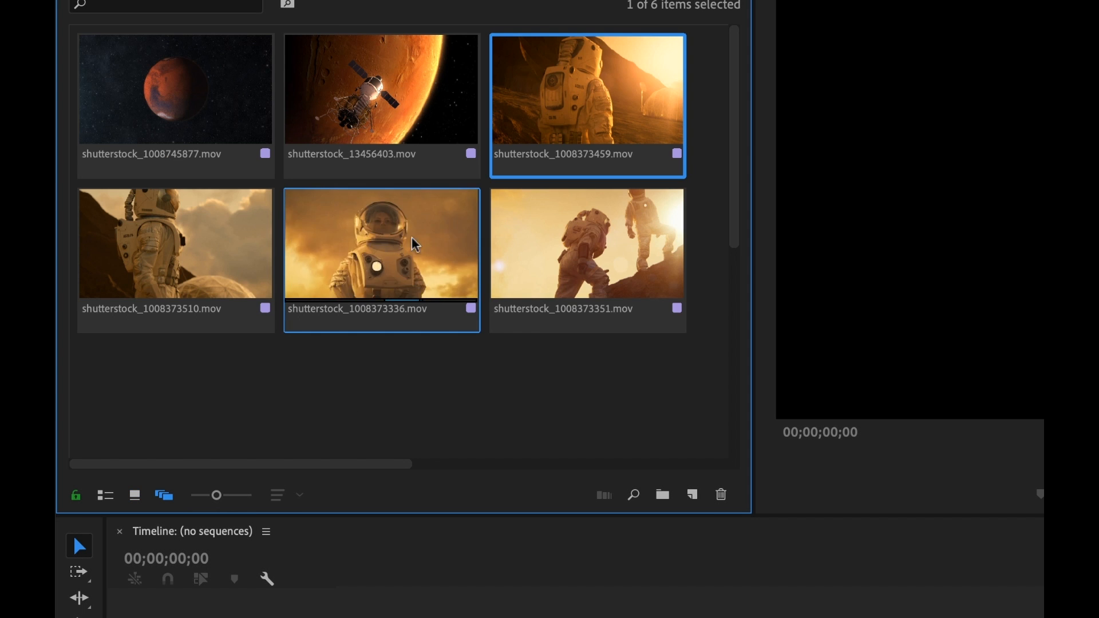
pyautogui.click(174, 89)
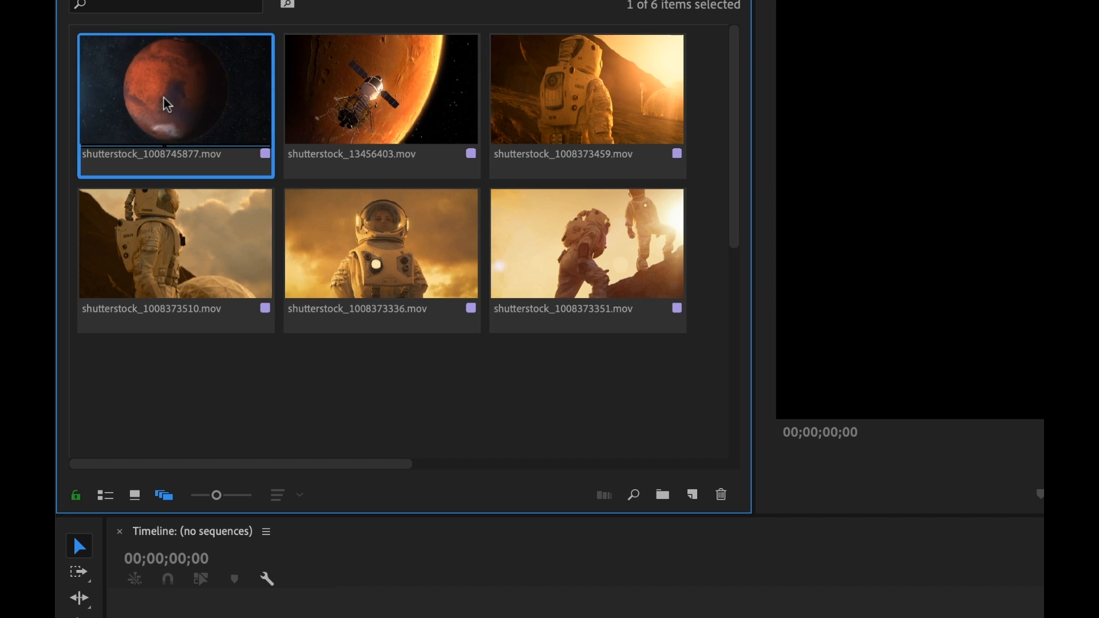
pyautogui.moveTo(175, 89); pyautogui.dragTo(294, 309)
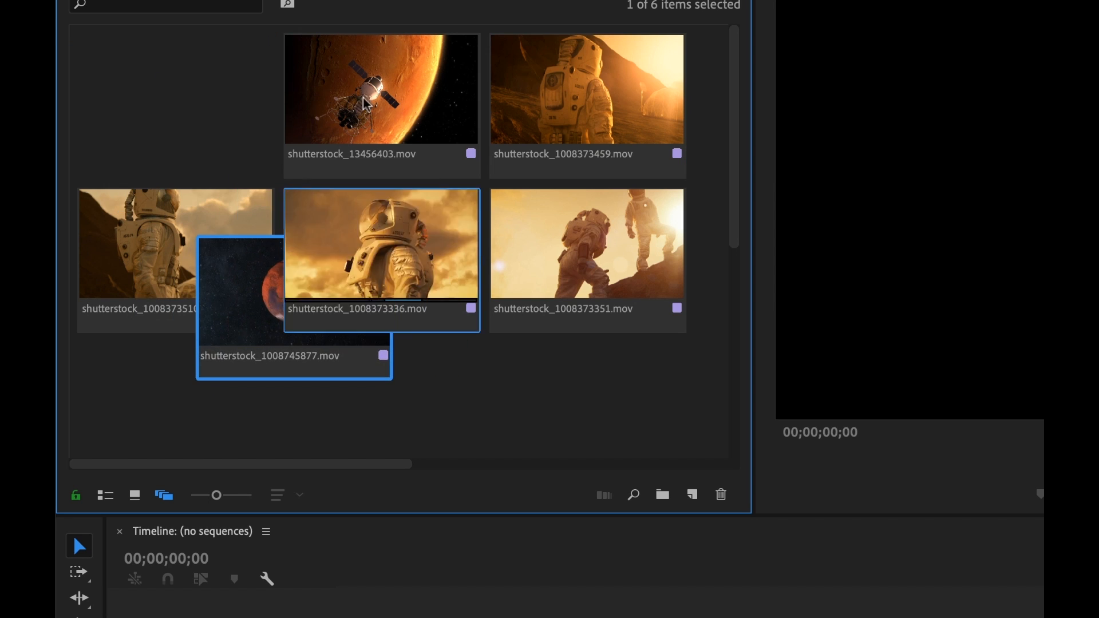